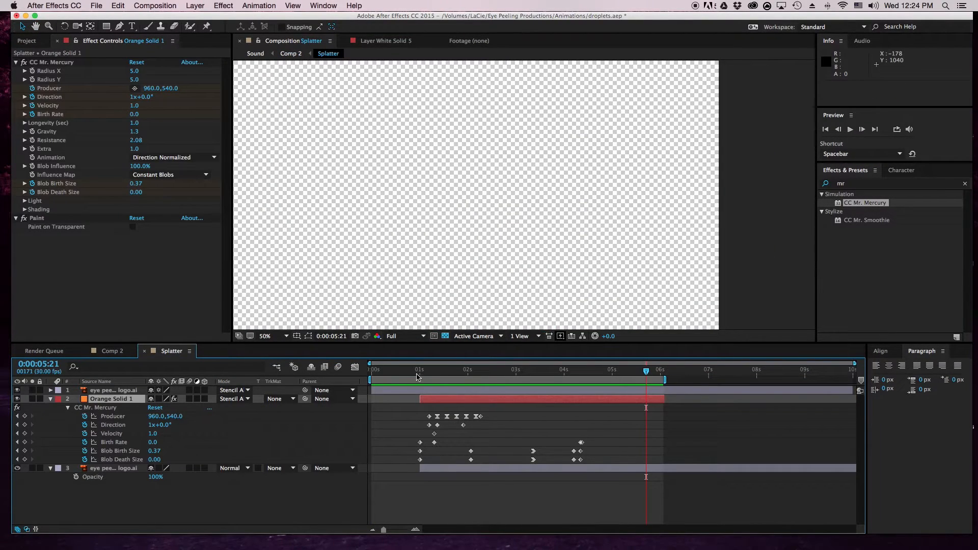
- Preview the Splatter composition before creating a new one
key("Space")
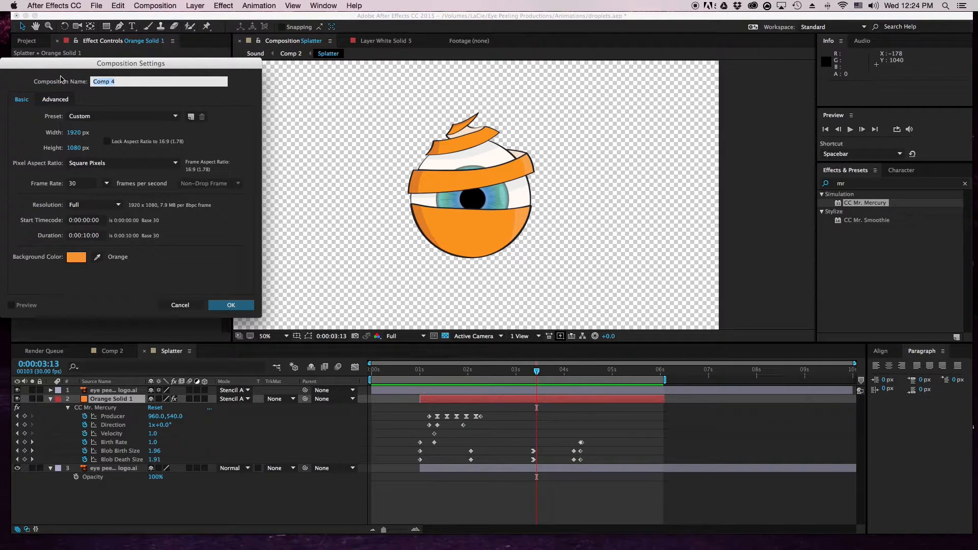
- Create the composition 'Mr. Merc' with a black background and confirm the settings
type("Mr. M")
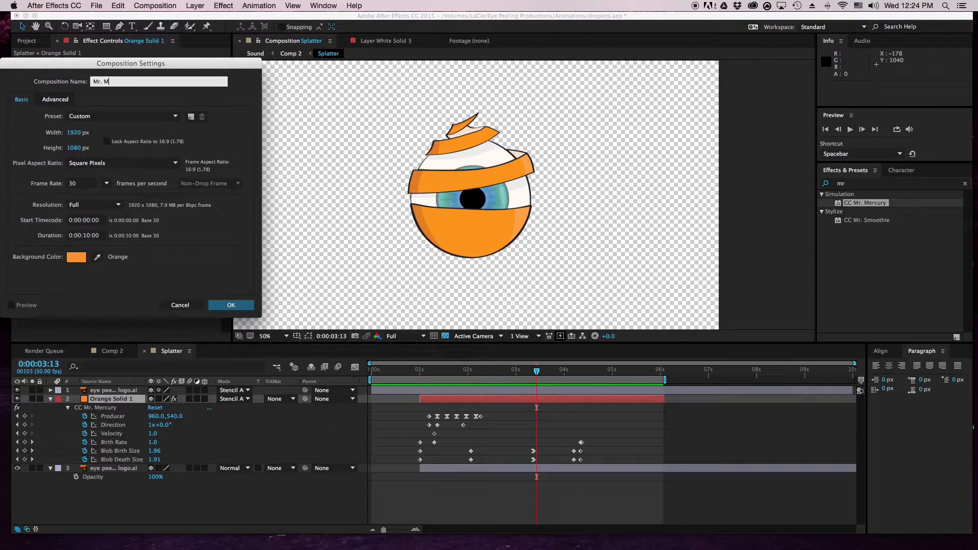
type("erc")
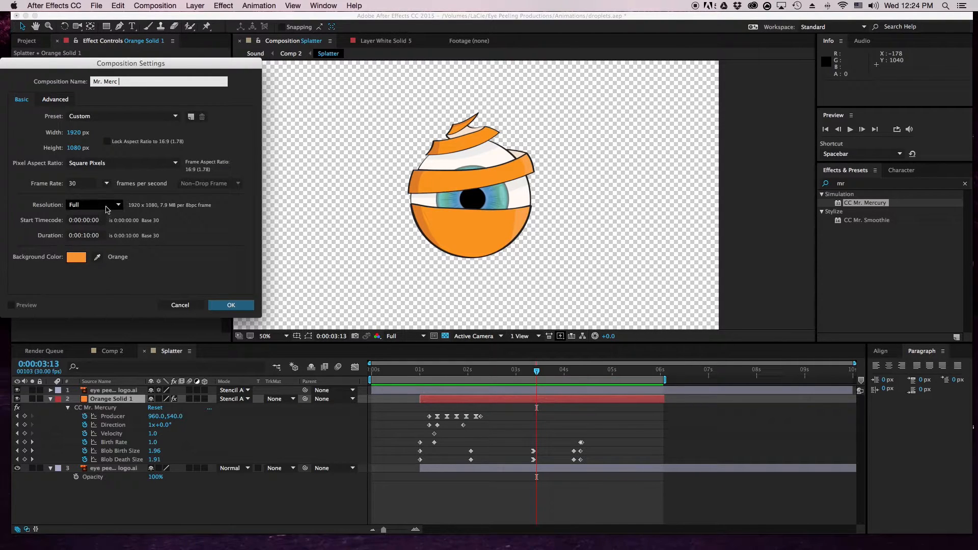
left_click(77, 257)
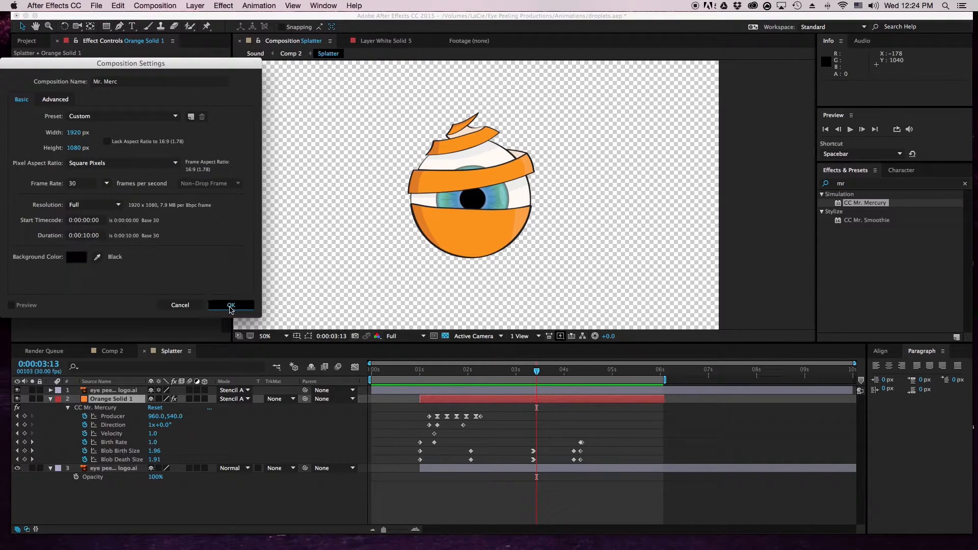
left_click(231, 304)
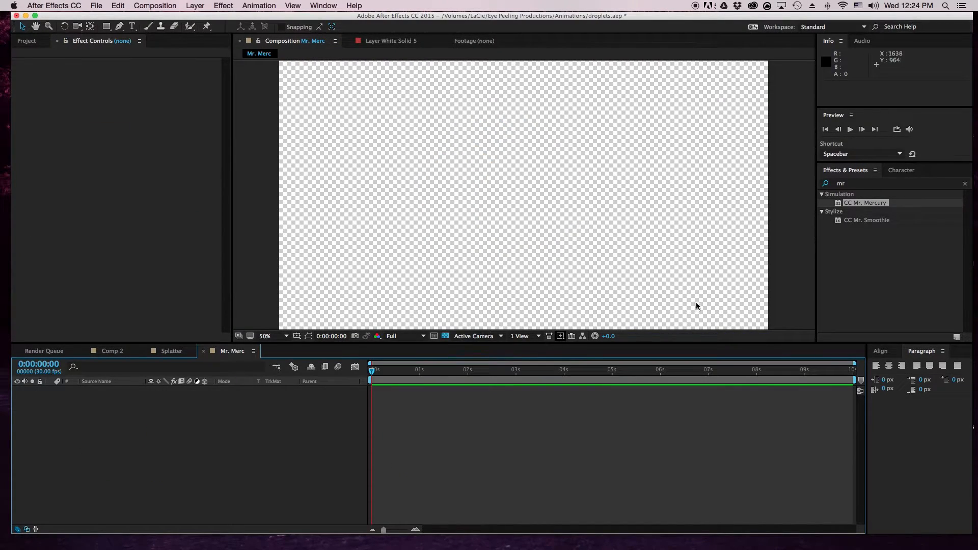
- Place the eye peeling logo.ai from the Project panel into Mr. Merc
left_click(26, 41)
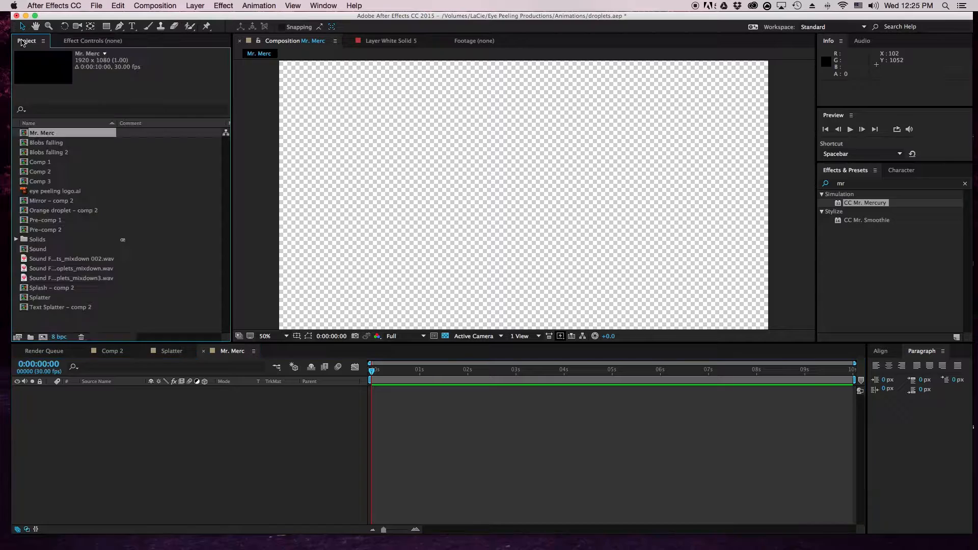
left_click(55, 181)
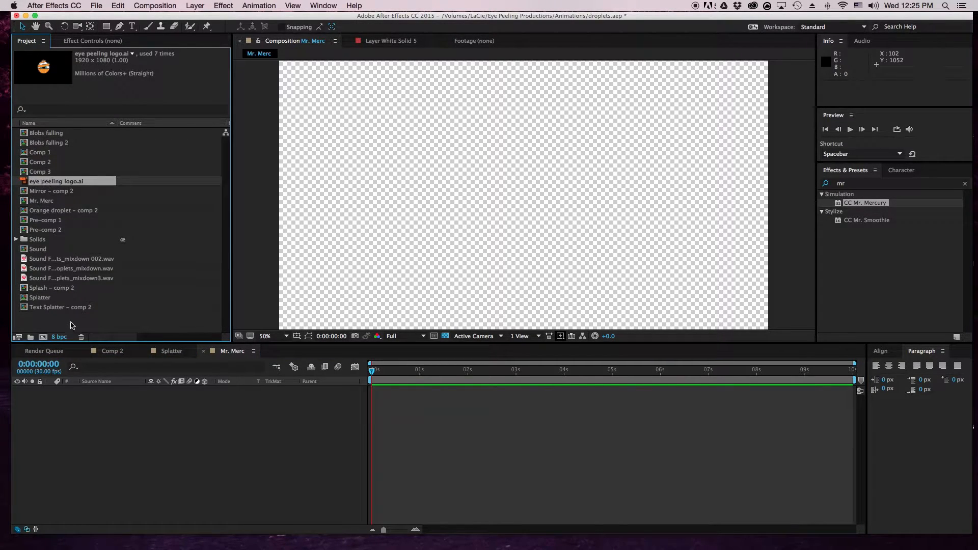
left_click(53, 190)
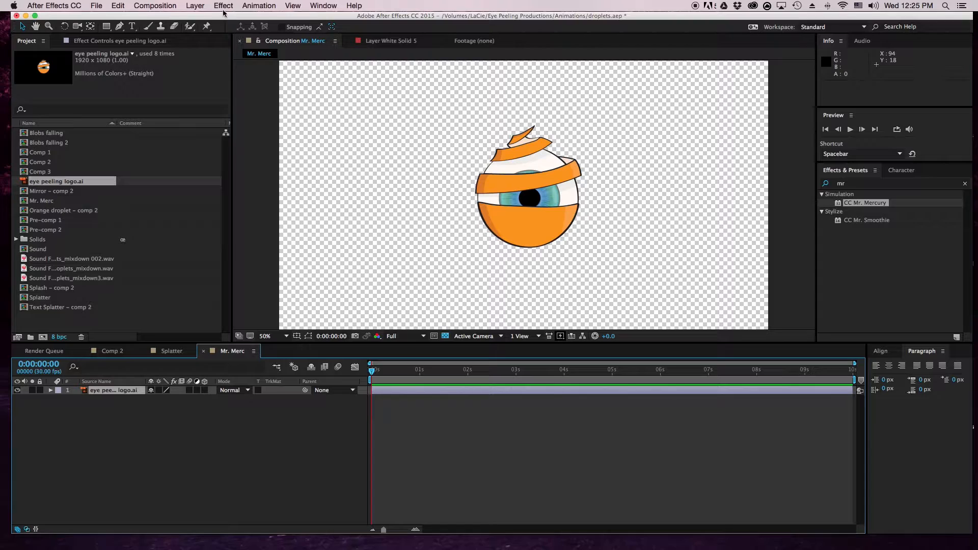
- Add a full-frame orange solid layer above the logo
left_click(194, 6)
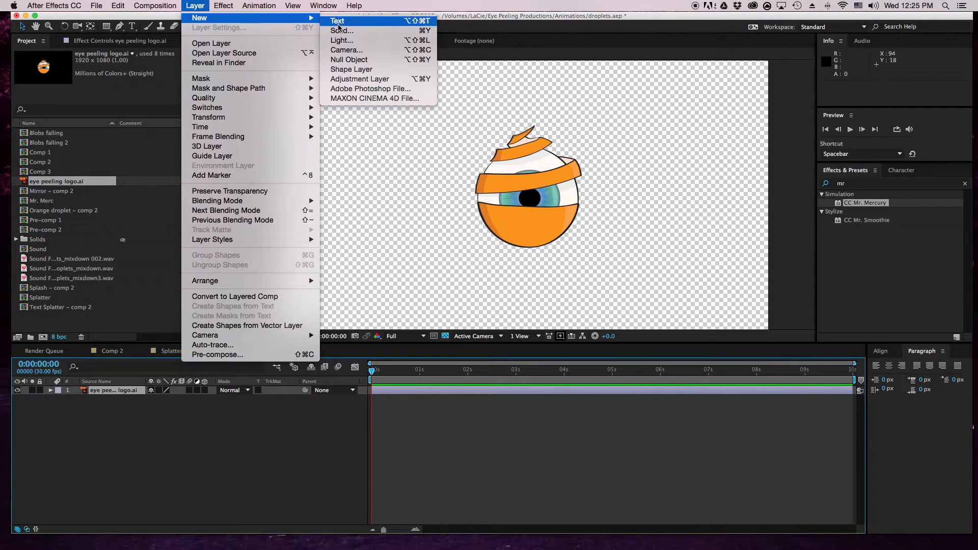
left_click(342, 30)
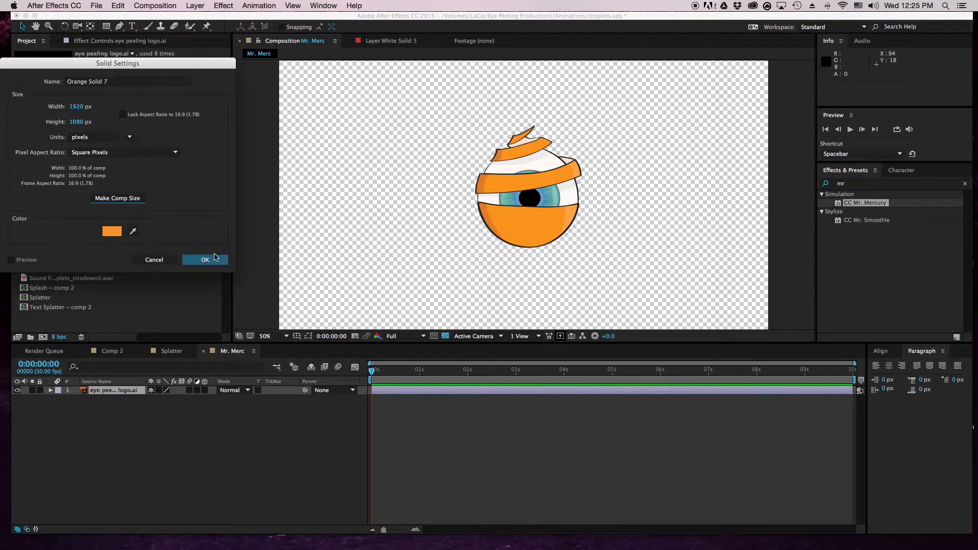
left_click(204, 259)
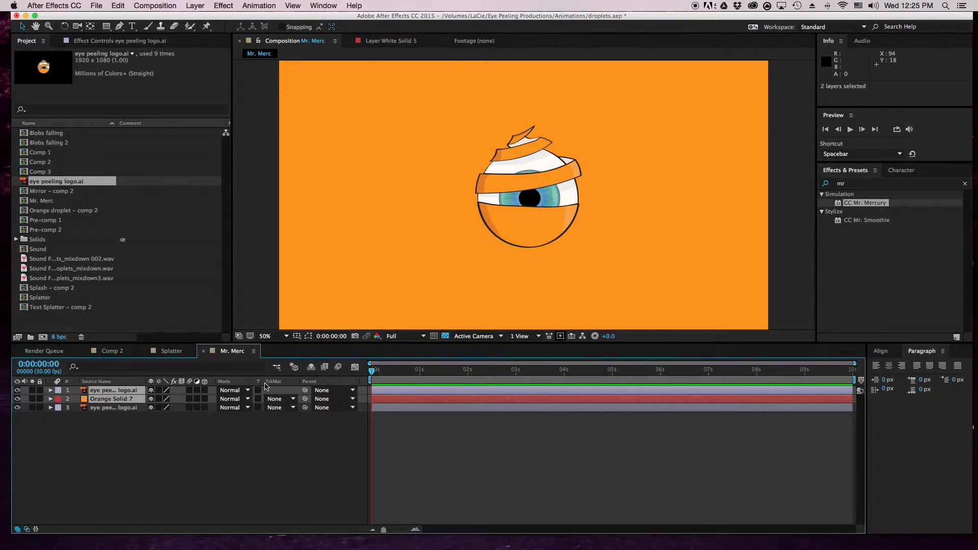
- Set the top logo and orange solid to Stencil Alpha mode and select the solid
left_click(234, 390)
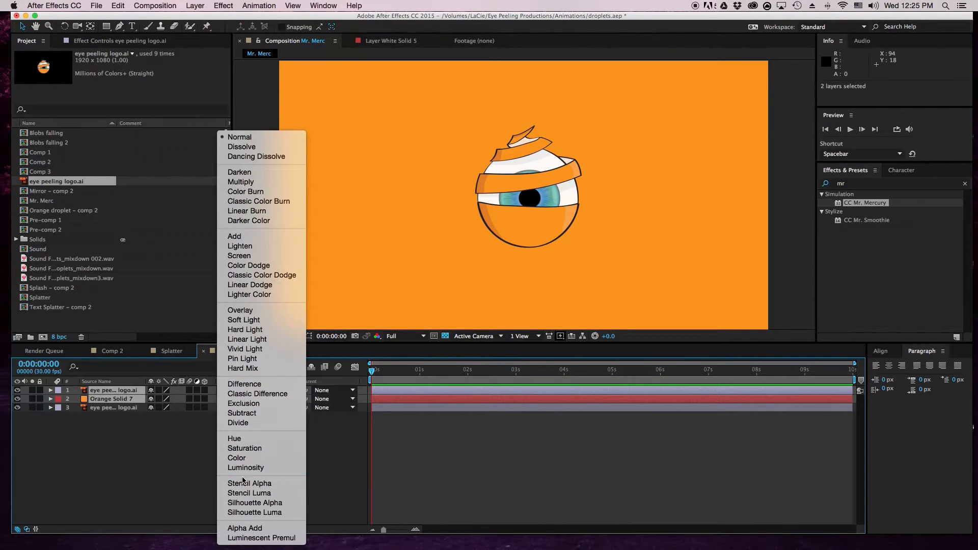
left_click(248, 483)
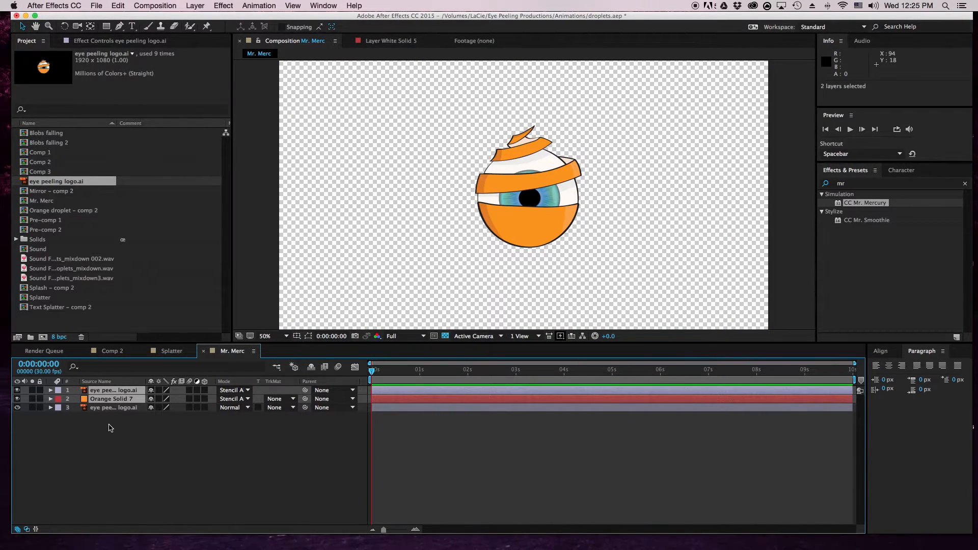
left_click(113, 398)
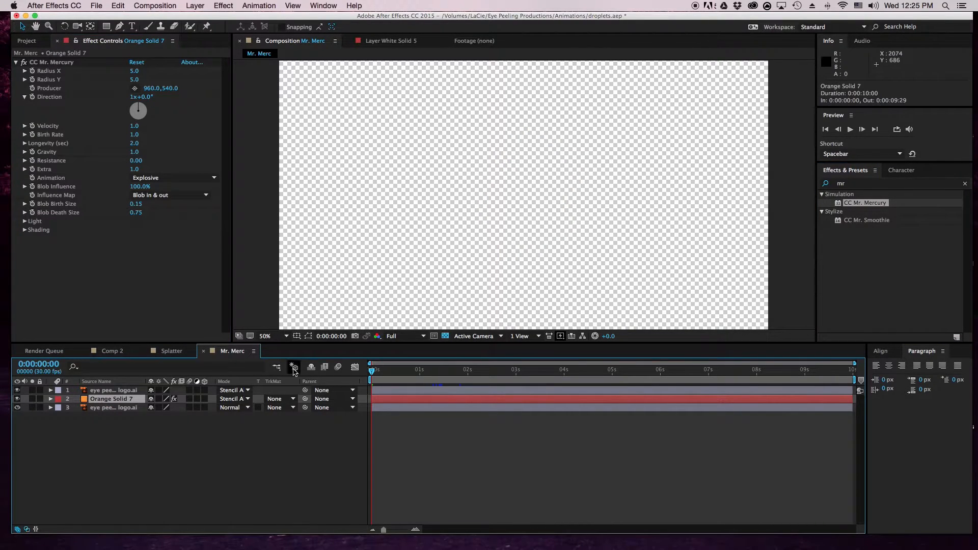
- Move the current time to 1 second for the CC Mr. Mercury keyframes
left_click(423, 369)
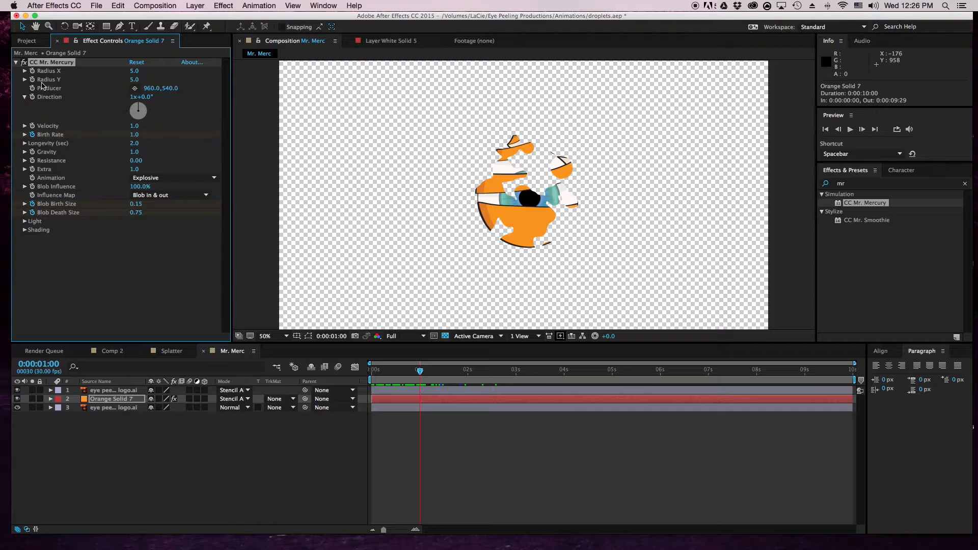
mouse_move(547, 448)
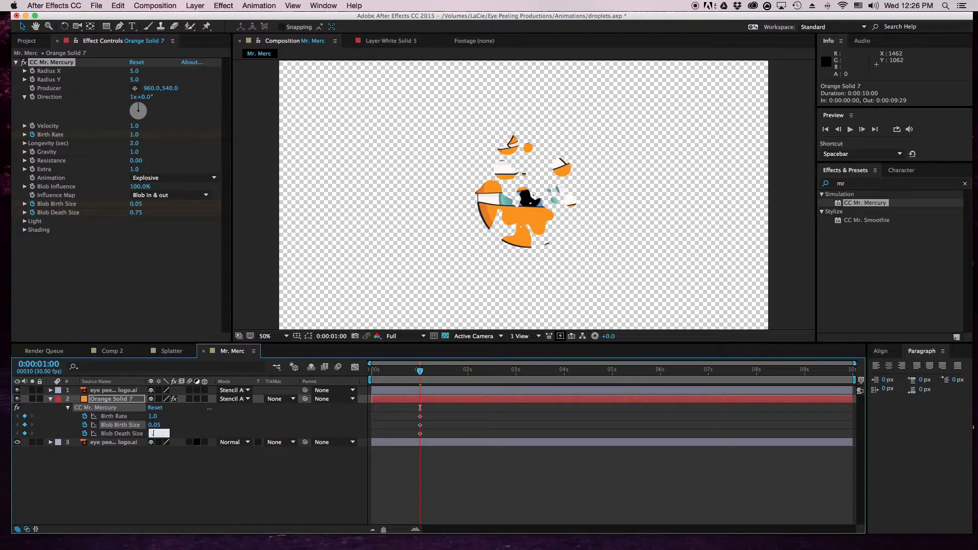
- Set Blob Death Size to 0.15, then add a later blob size keyframe of 0.46
type("0.15")
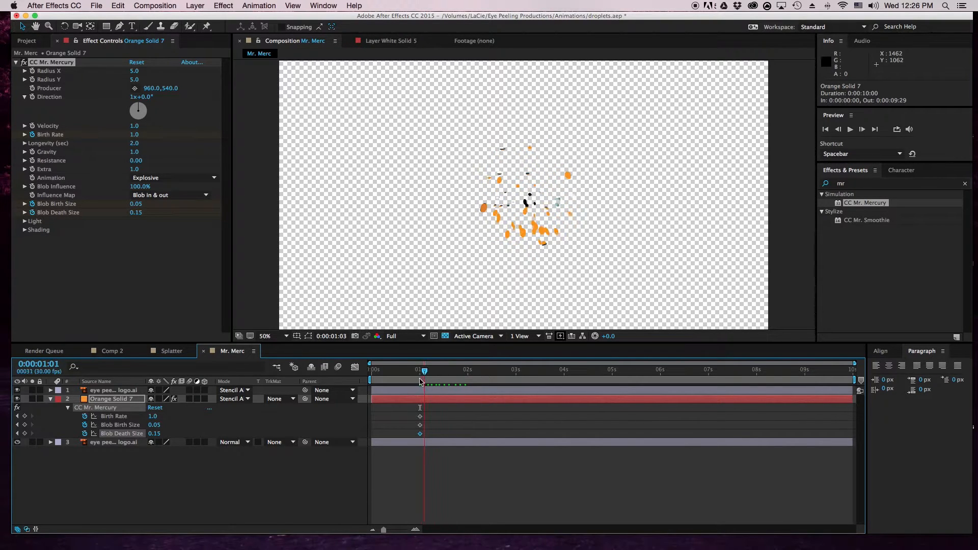
left_click(418, 370)
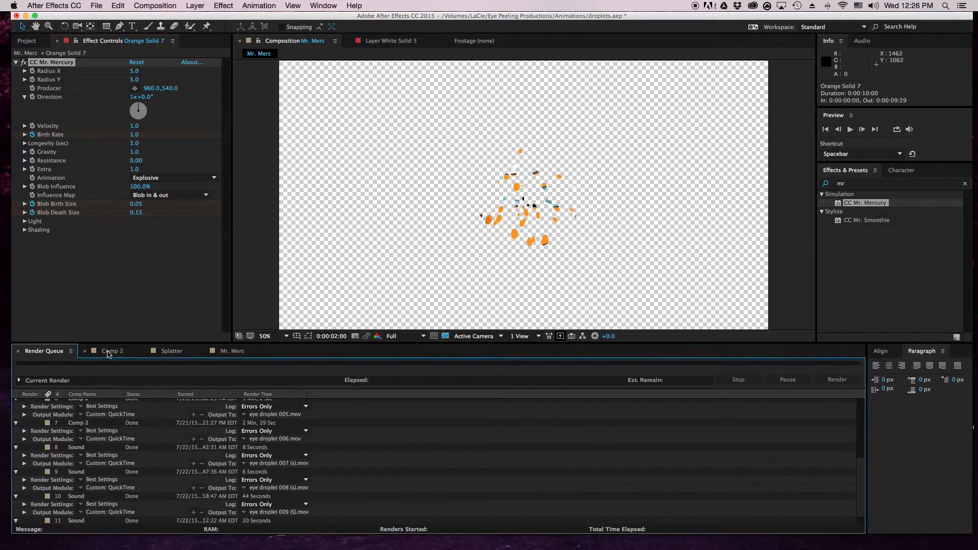
left_click(232, 351)
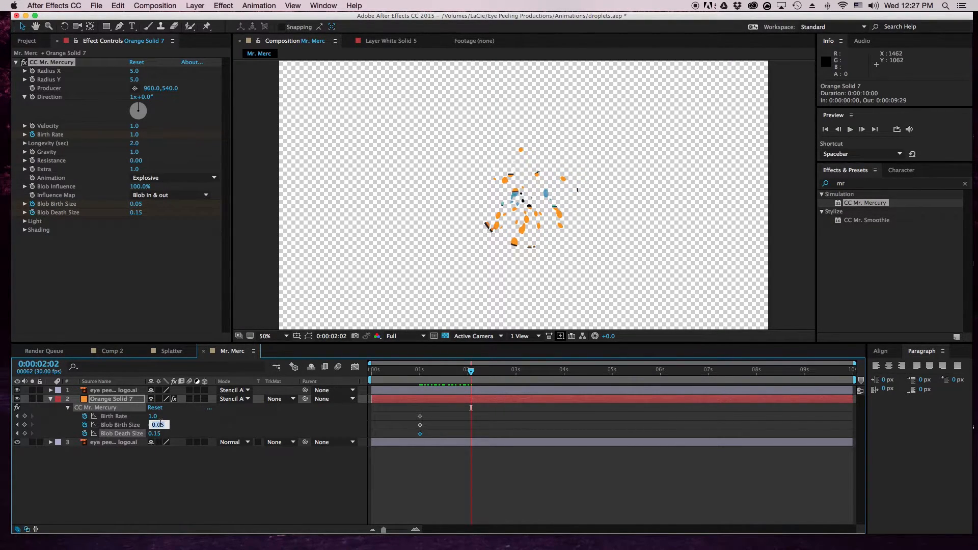
type("0.46")
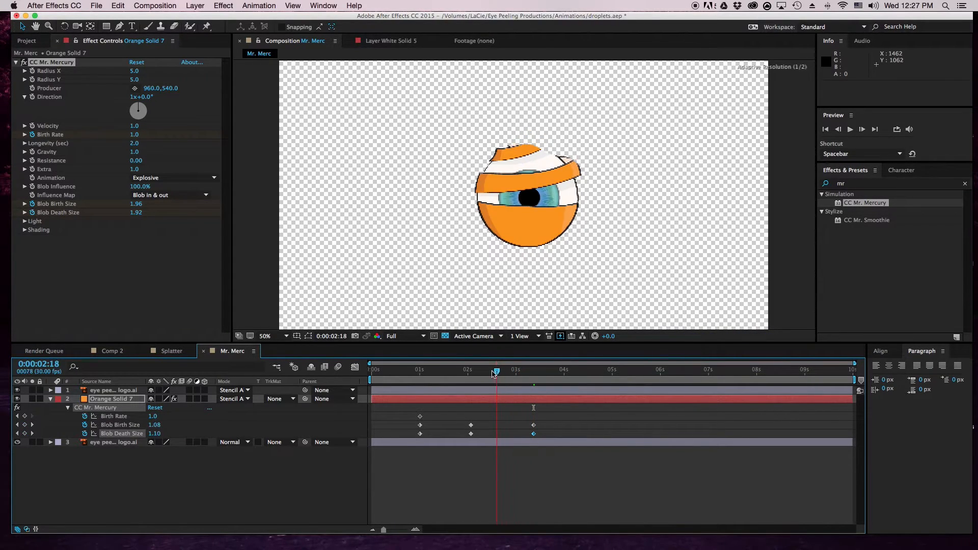
- Scrub through the blob burst and re-forming, ending just past 4 seconds
left_click_drag(495, 368, 429, 369)
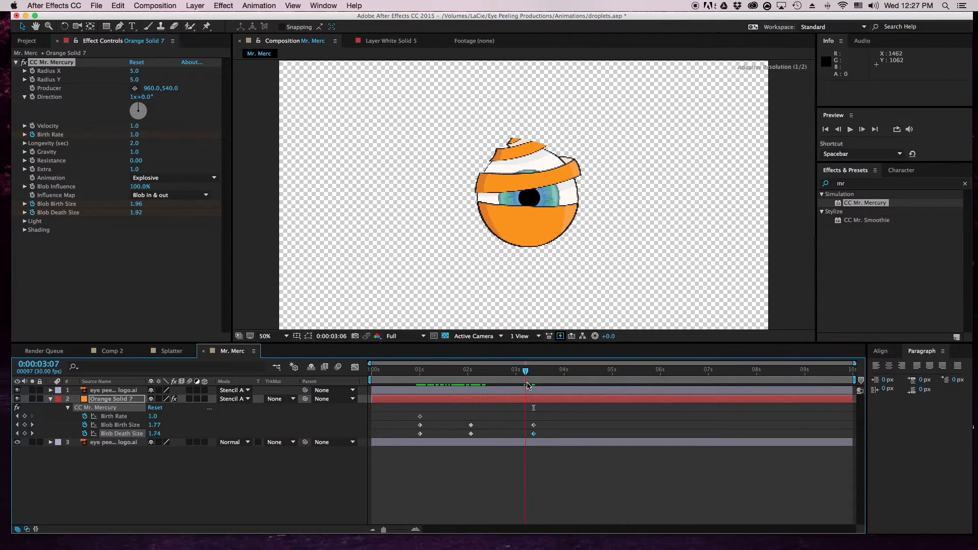
left_click_drag(526, 371, 531, 370)
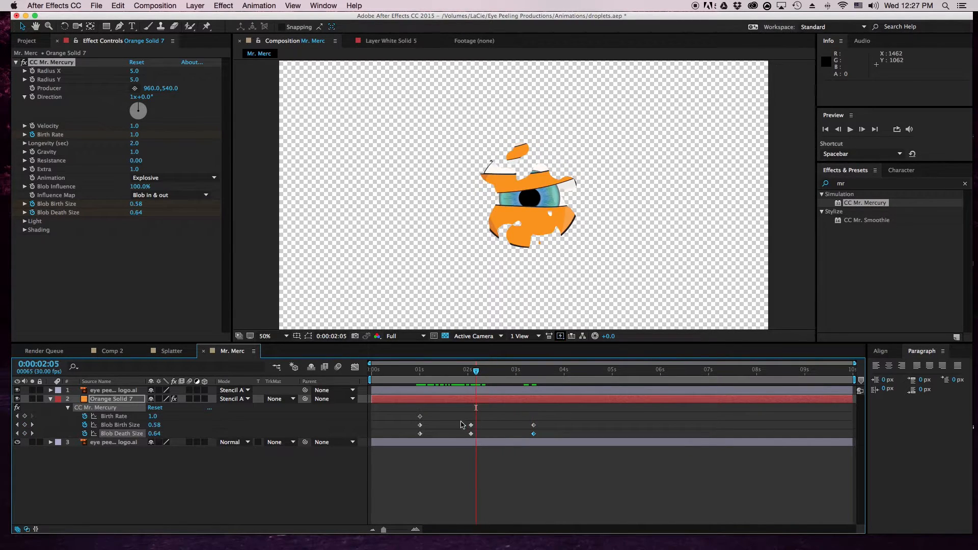
left_click(421, 368)
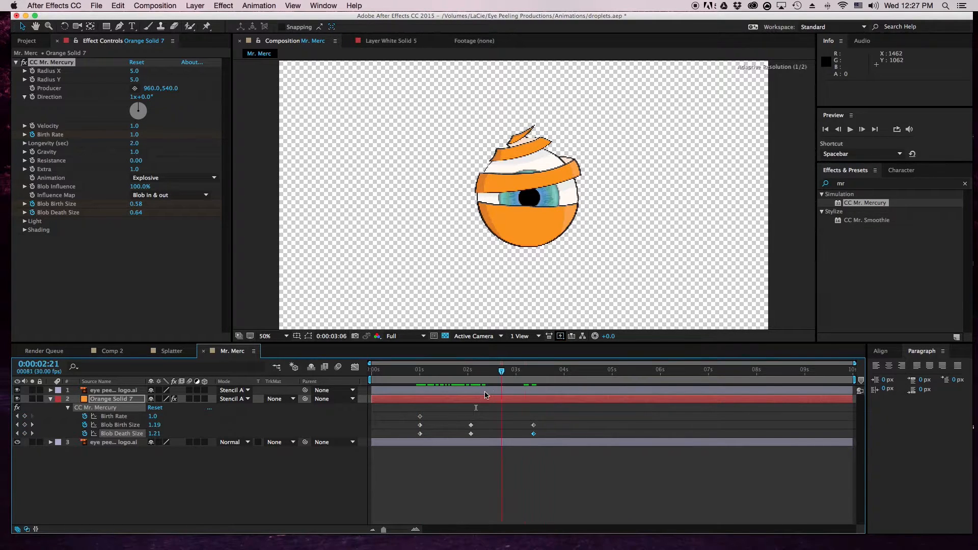
left_click(424, 369)
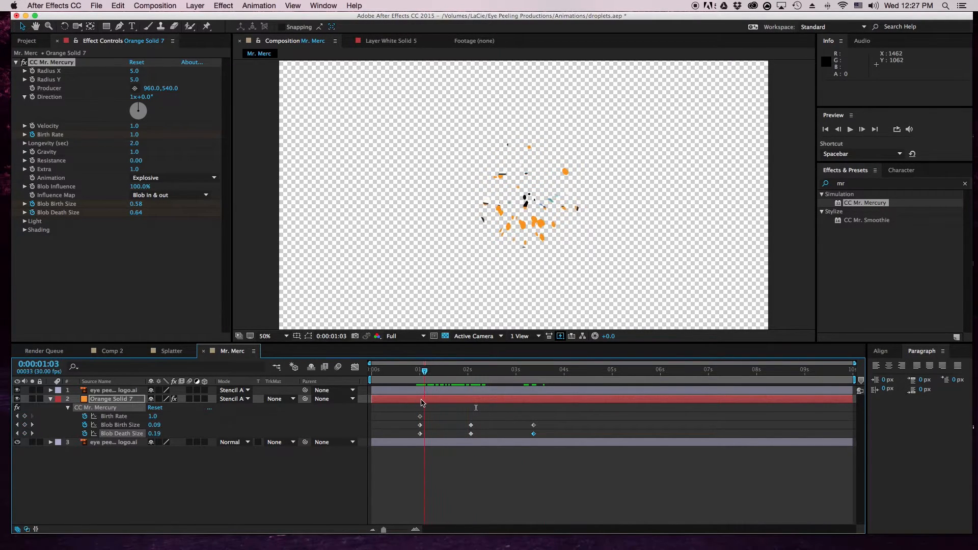
left_click(499, 369)
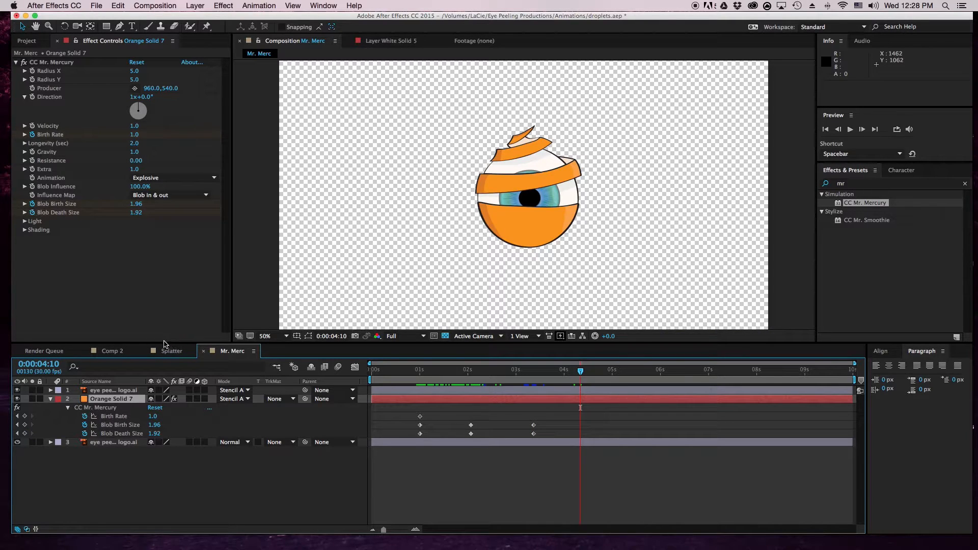
- Set Blob Death Size and Blob Birth Size to 0 just after 4 seconds
double_click(154, 434)
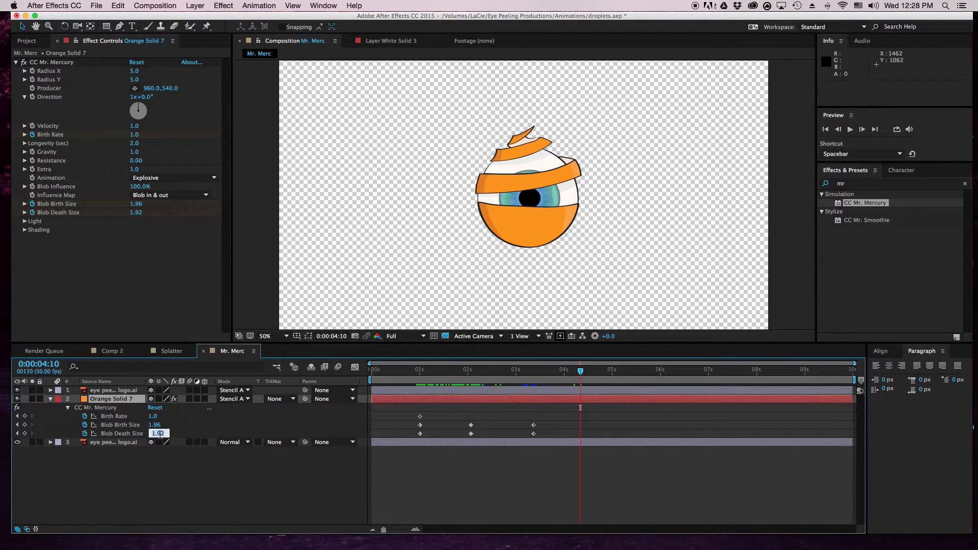
type("0.00")
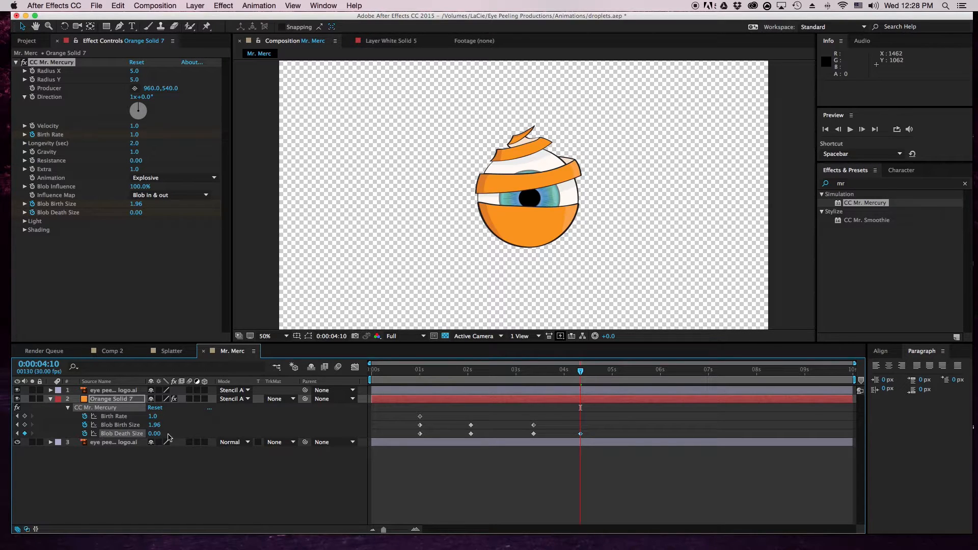
left_click(153, 434)
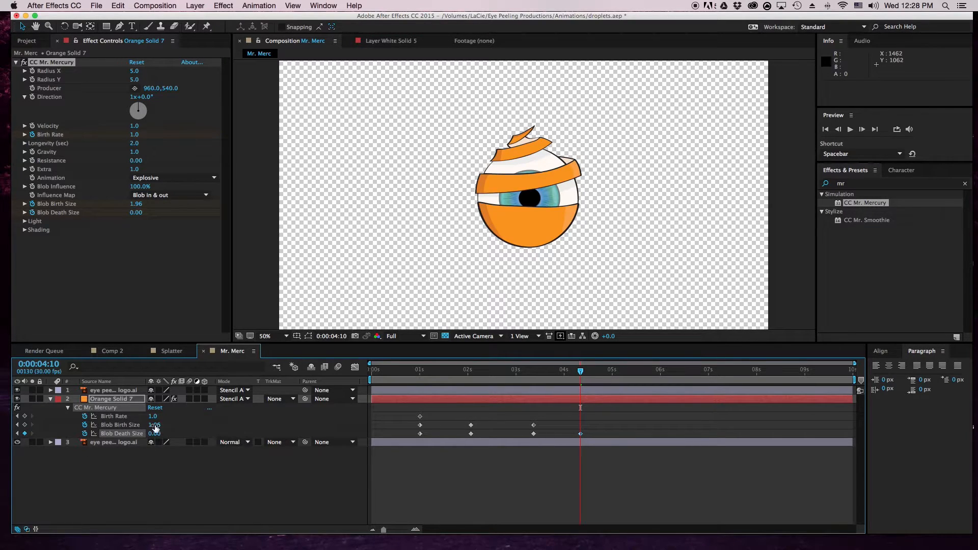
left_click(154, 425)
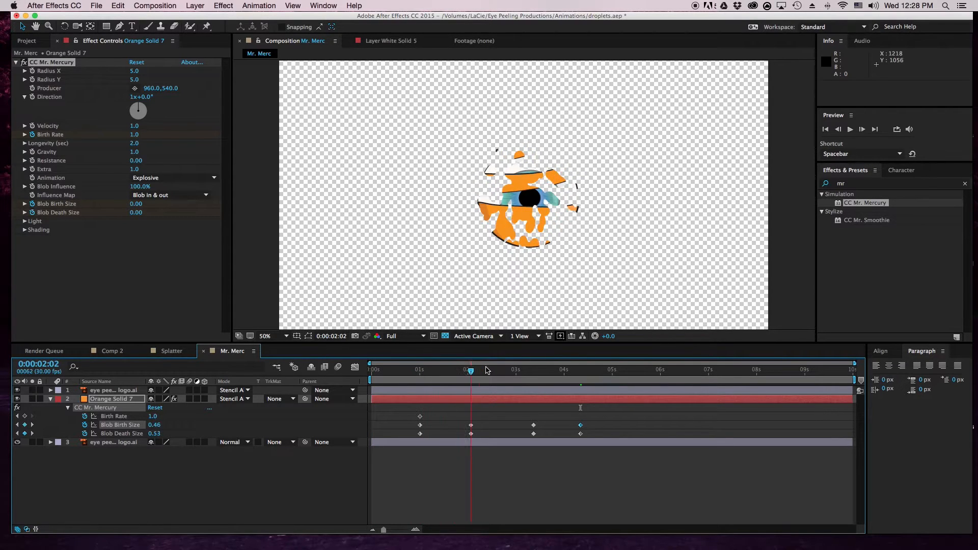
- Scrub ahead to check the blobs disappear, then return to just past 4 seconds
left_click_drag(470, 369, 582, 369)
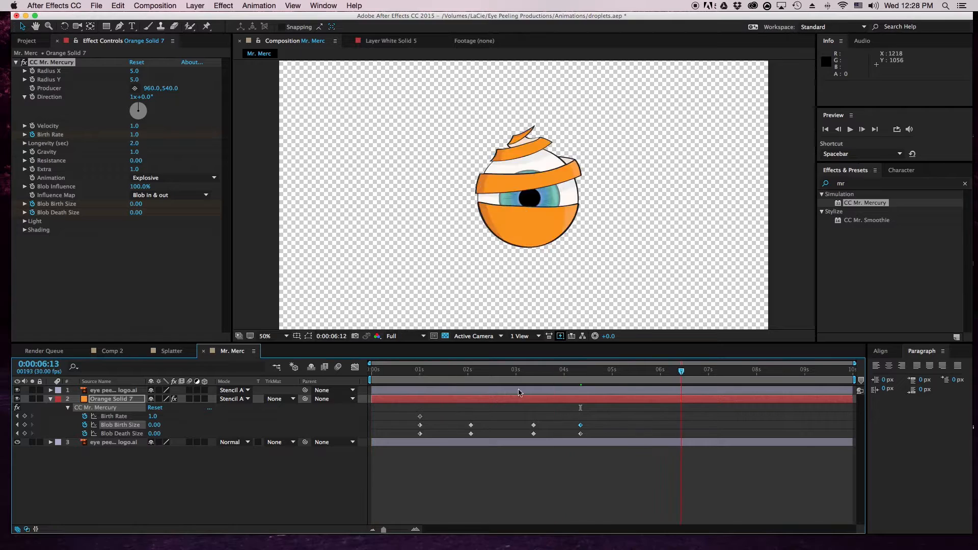
left_click(510, 369)
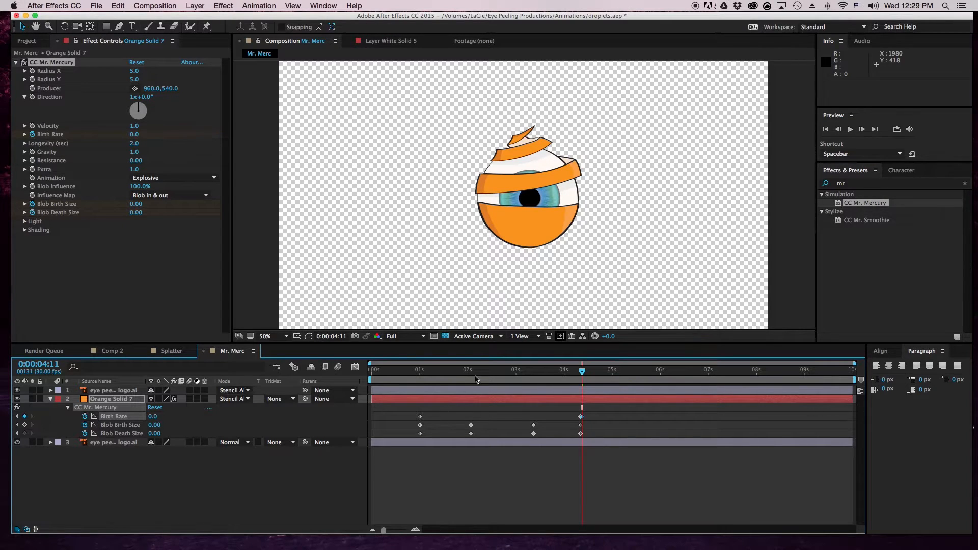
left_click(453, 368)
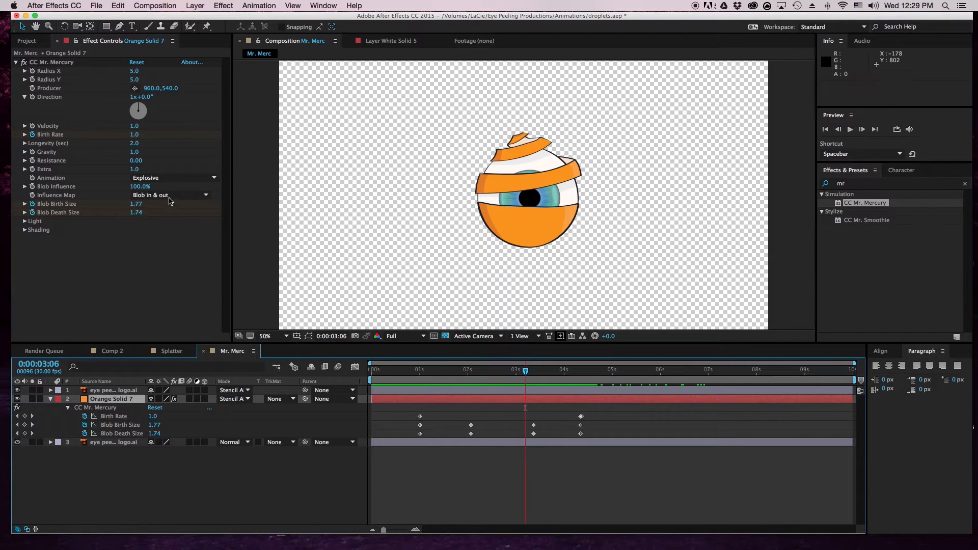
- Try the Fire animation style, then set CC Mr. Mercury's Animation to Direction Normalized
left_click(173, 177)
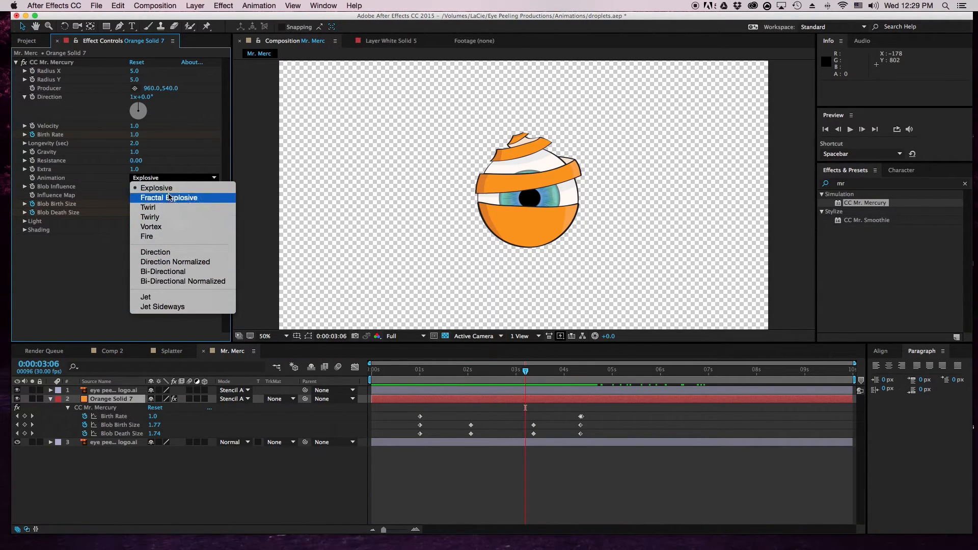
mouse_move(150, 217)
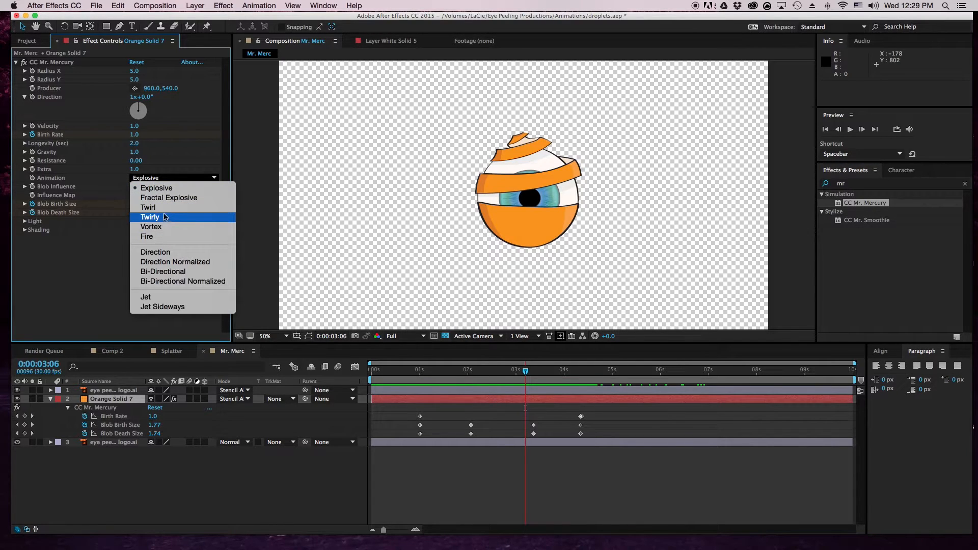
mouse_move(155, 236)
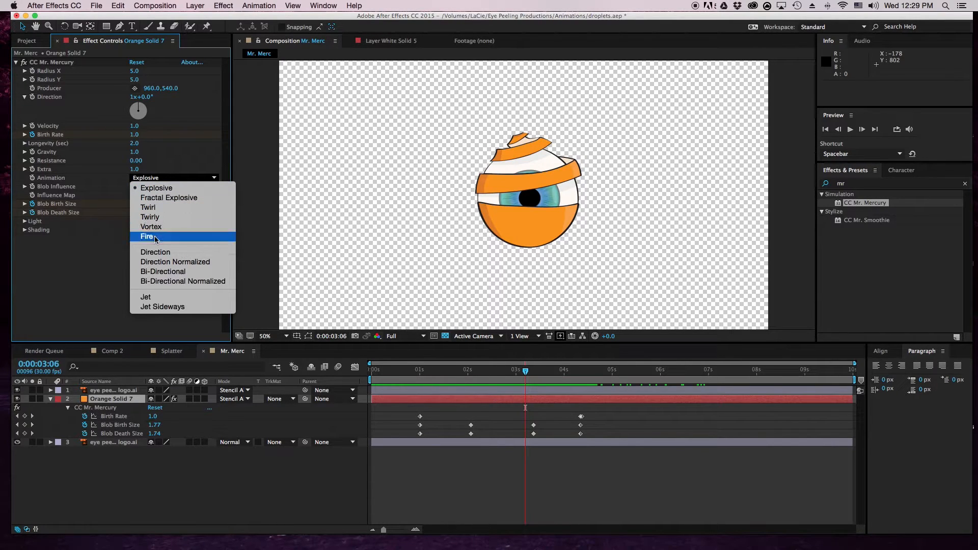
left_click(146, 236)
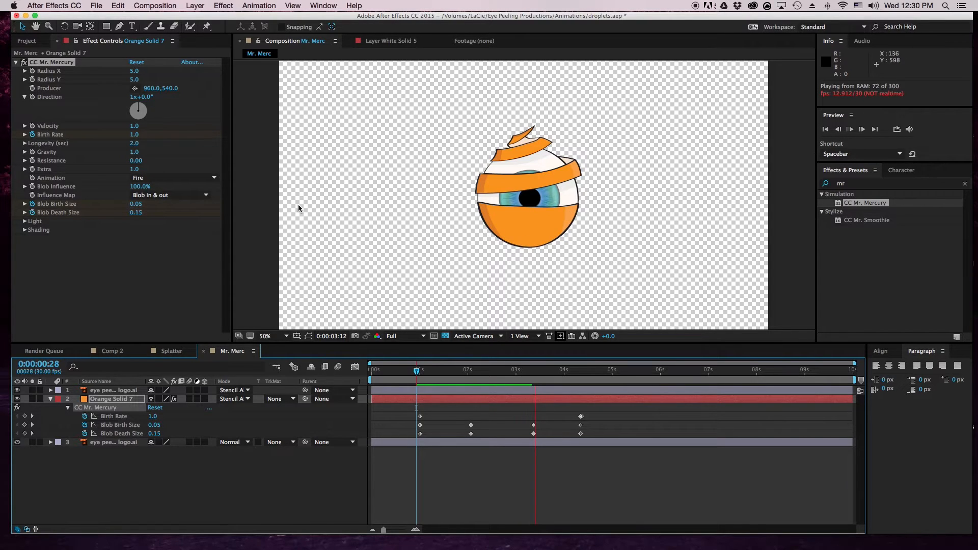
left_click(174, 177)
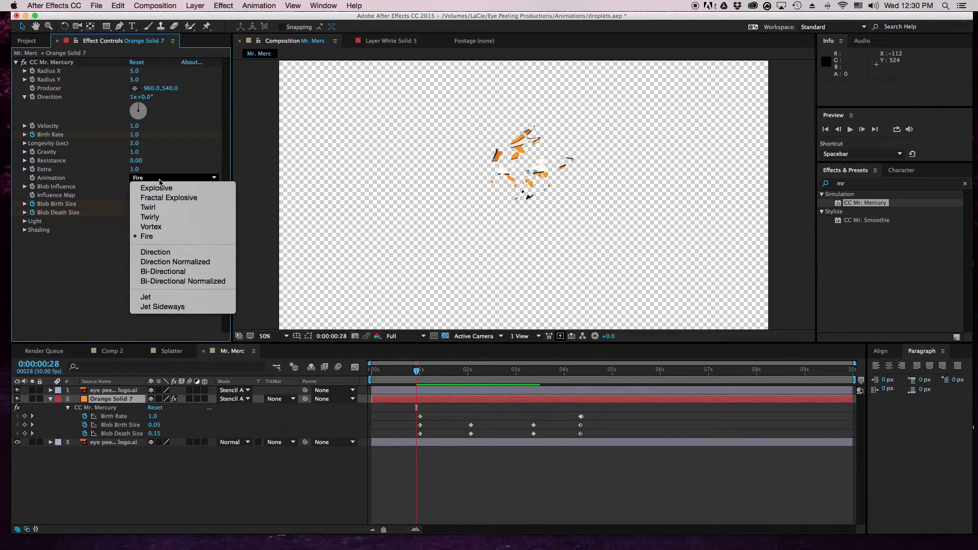
left_click(175, 262)
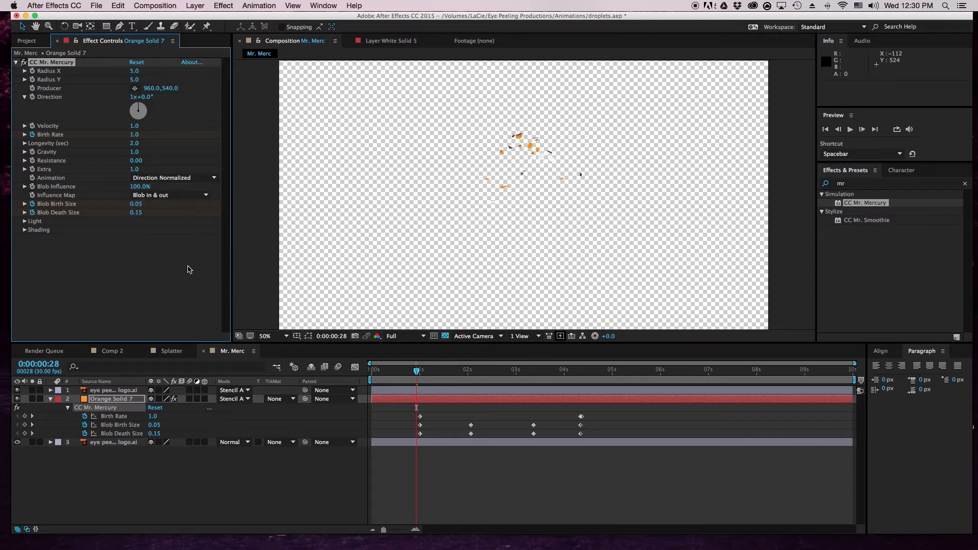
- Scrub around 1 second to view the Direction Normalized blobs
left_click_drag(415, 369, 372, 369)
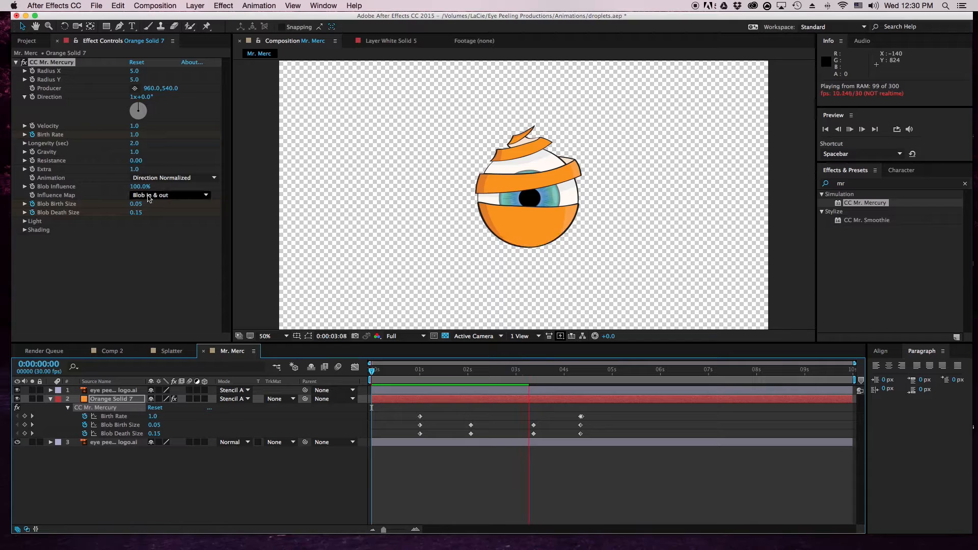
left_click_drag(370, 369, 421, 368)
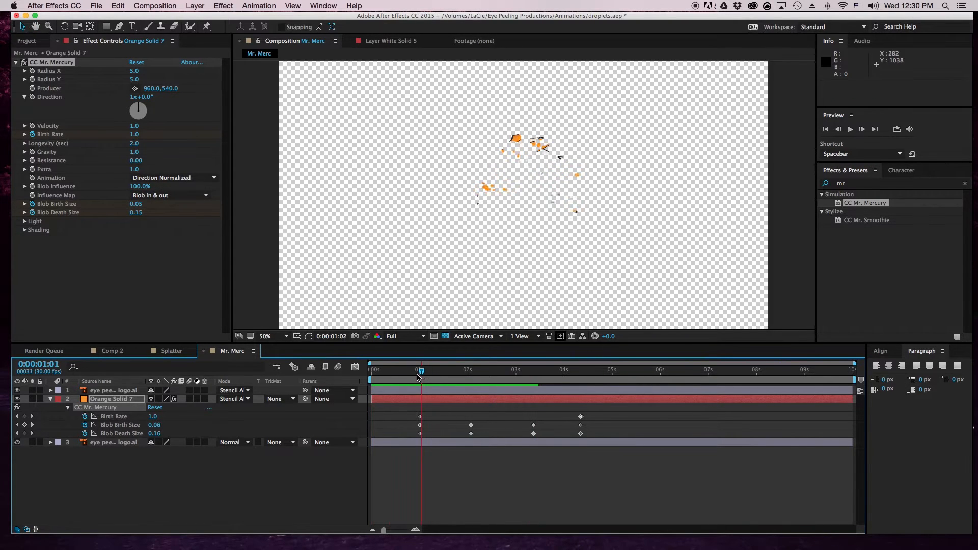
- Set the Influence Map to Constant Blobs and stop the preview near 1 second
left_click(170, 195)
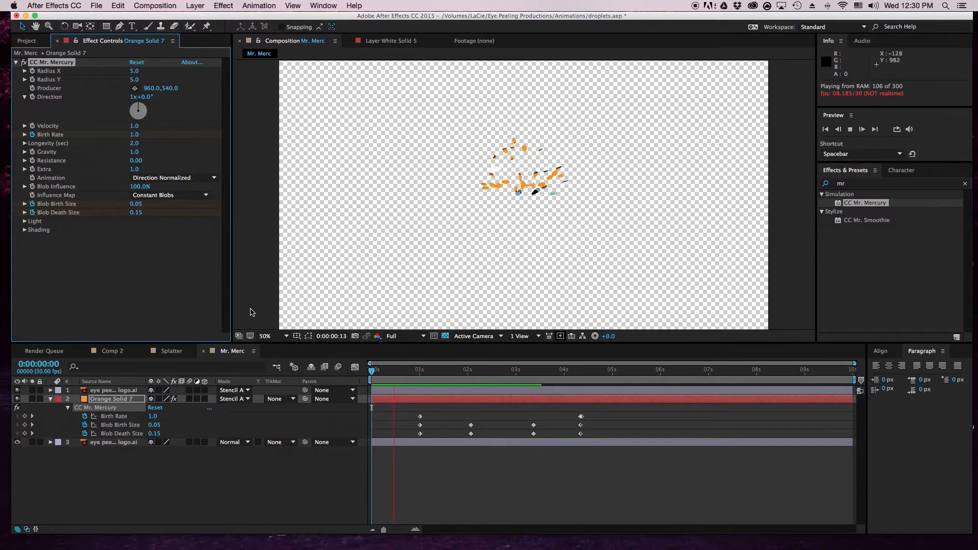
left_click(441, 369)
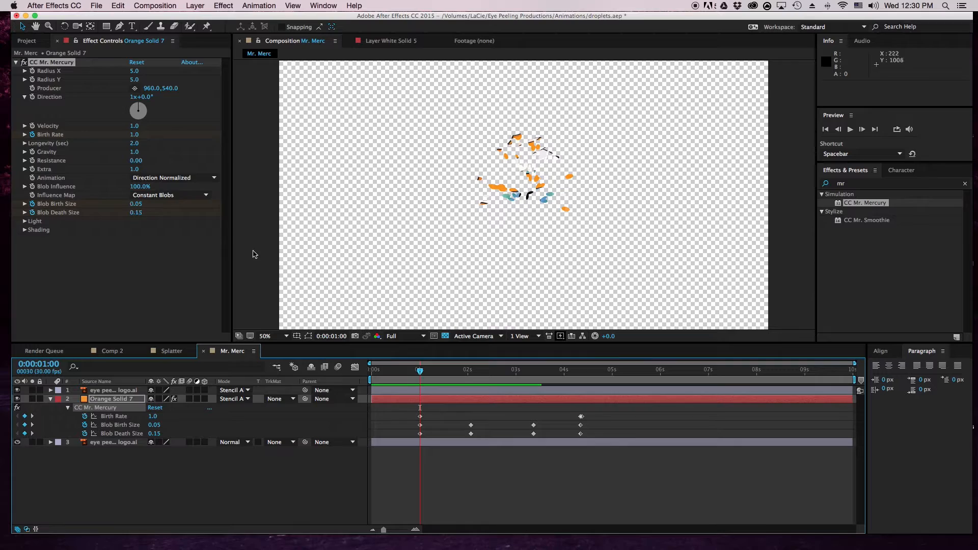
mouse_move(87, 235)
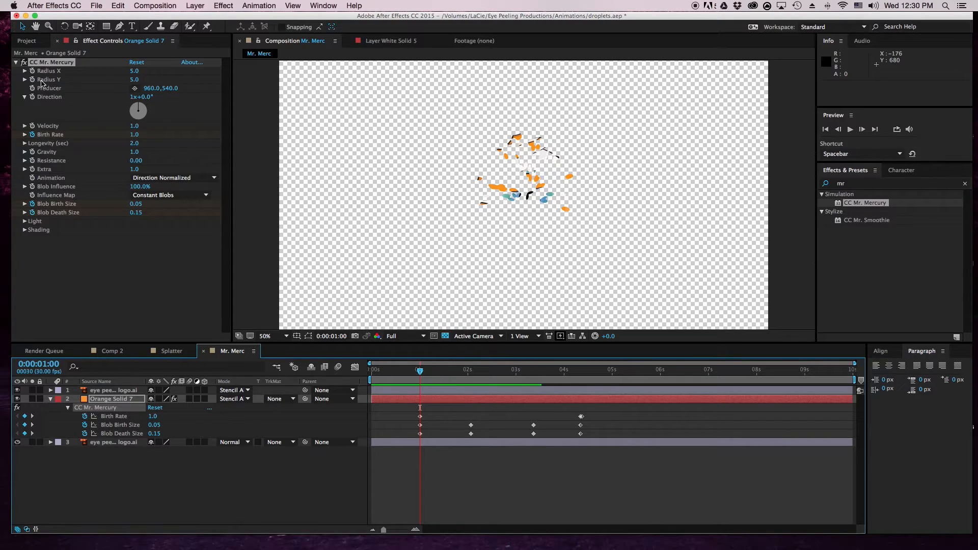
mouse_move(385, 151)
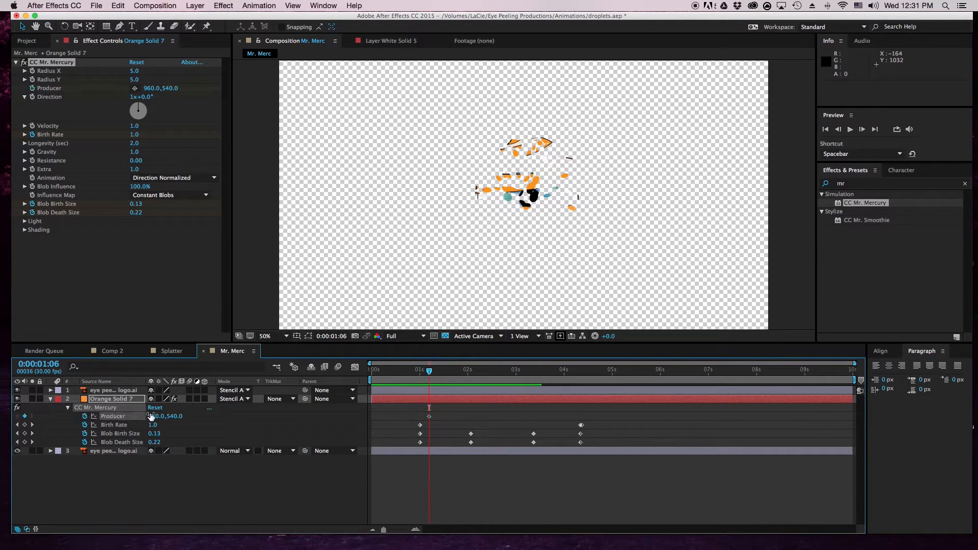
- Keyframe the Producer position from X 944 through about 1024,256 and 1137 as it circles the eye
double_click(156, 416)
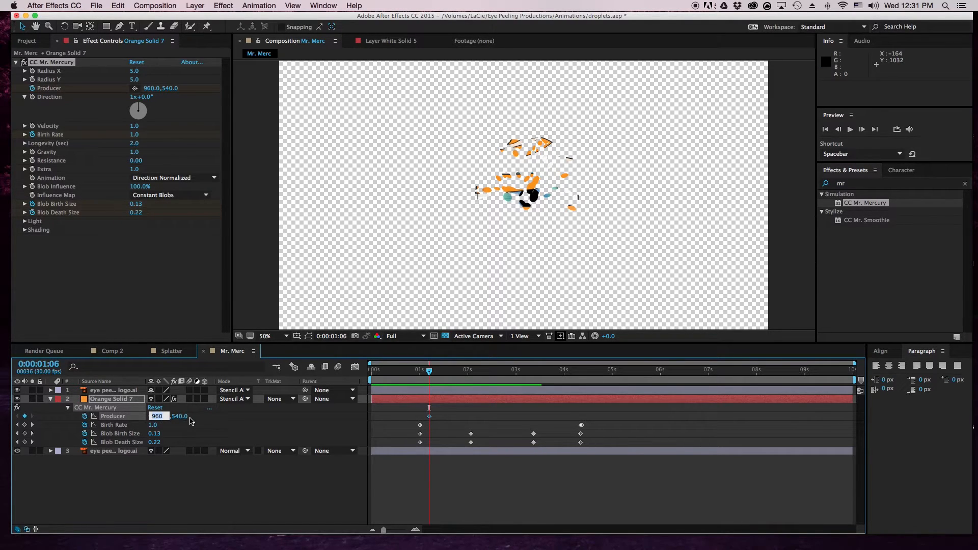
type("944.0,636.")
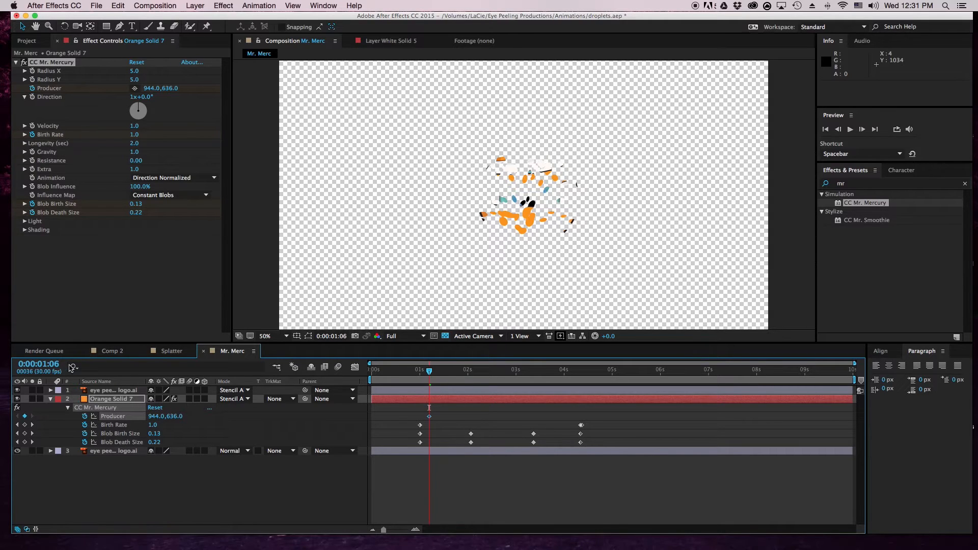
left_click(38, 364)
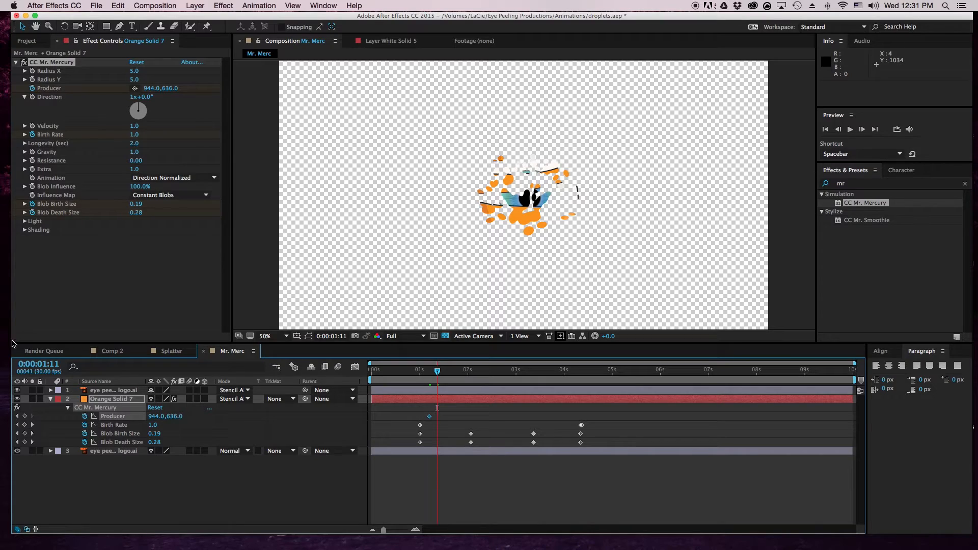
double_click(168, 415)
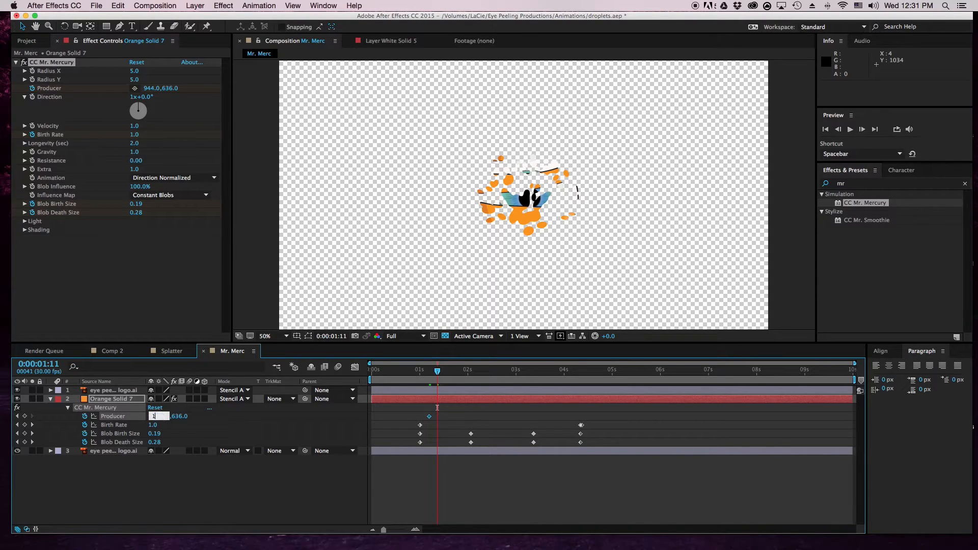
type("1024.0")
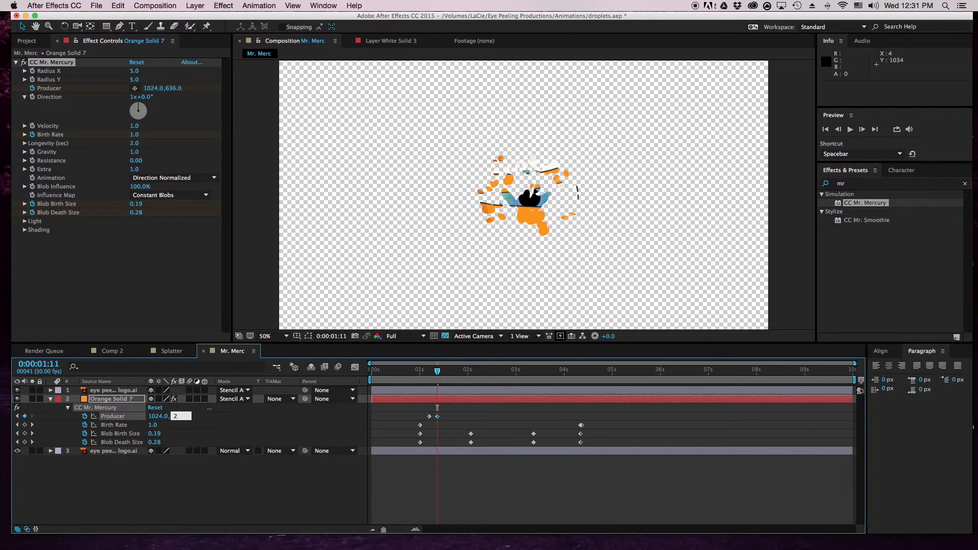
type("256")
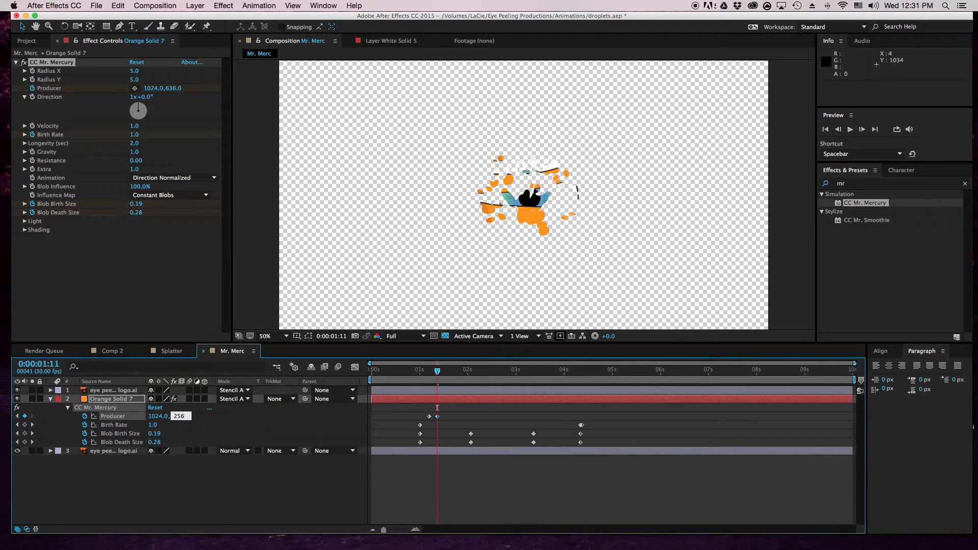
type("256")
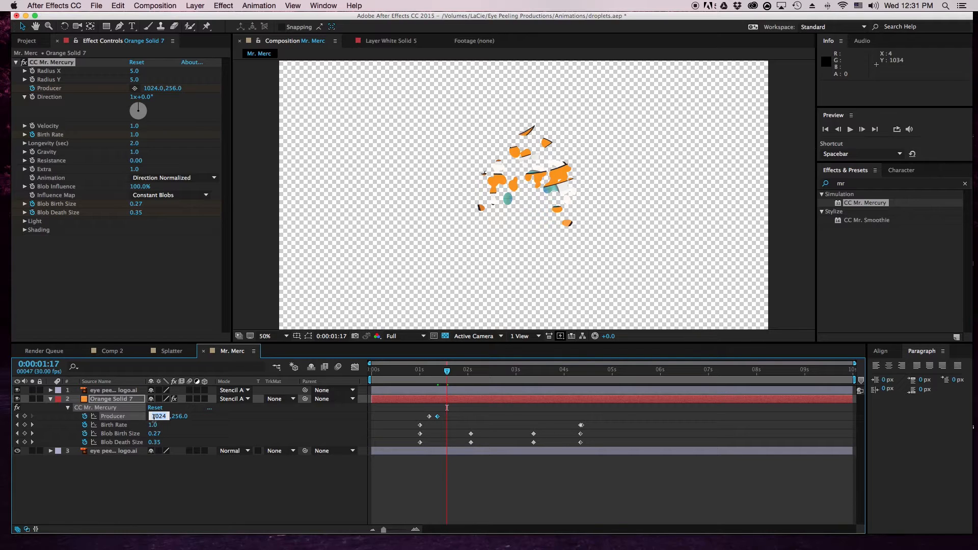
type("1137.")
left_click(179, 415)
type("383")
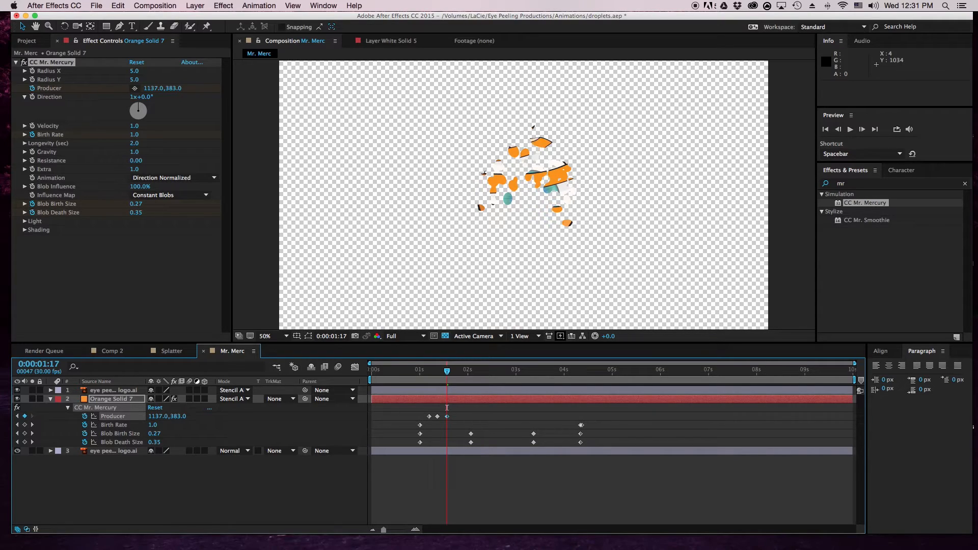
- A few frames later, add the final Producer keyframe centered at 960,540
left_click(38, 364)
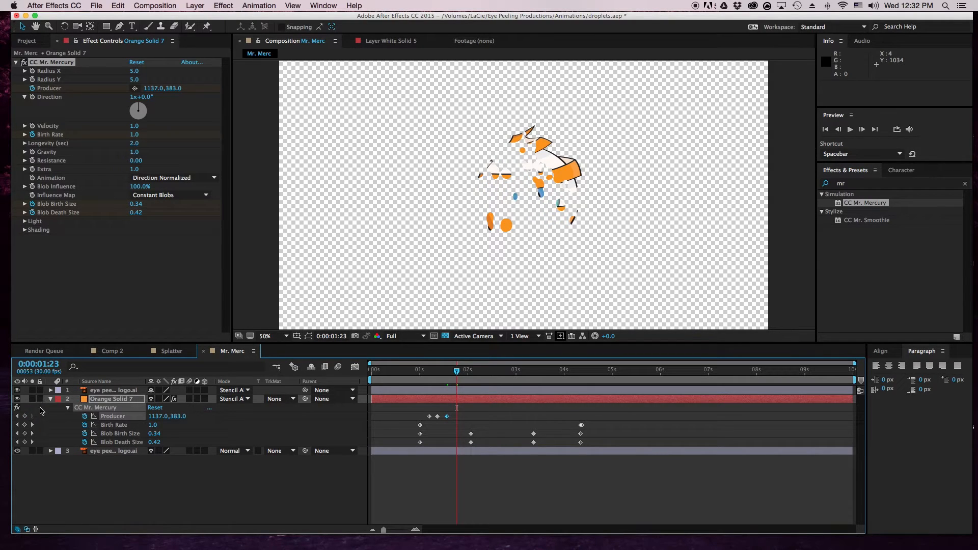
double_click(159, 416)
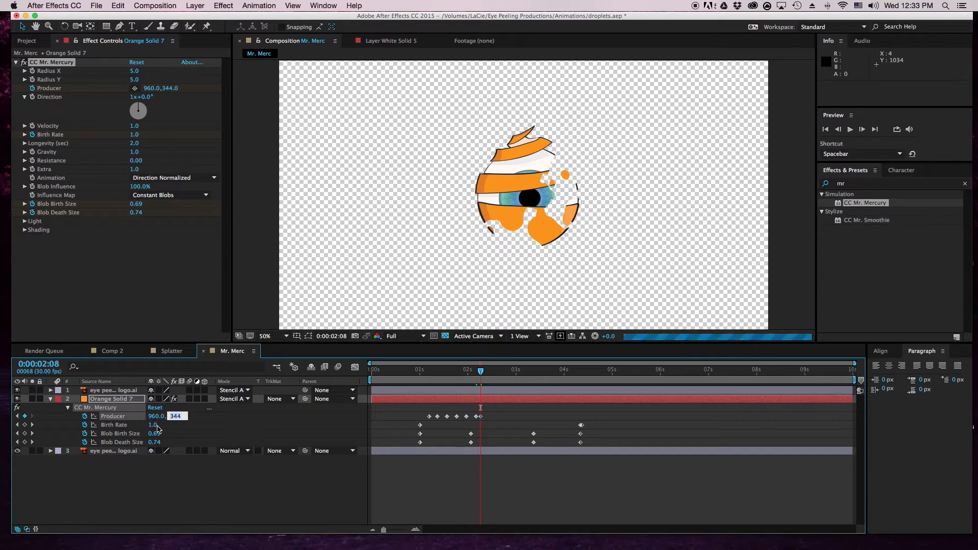
type("540.0")
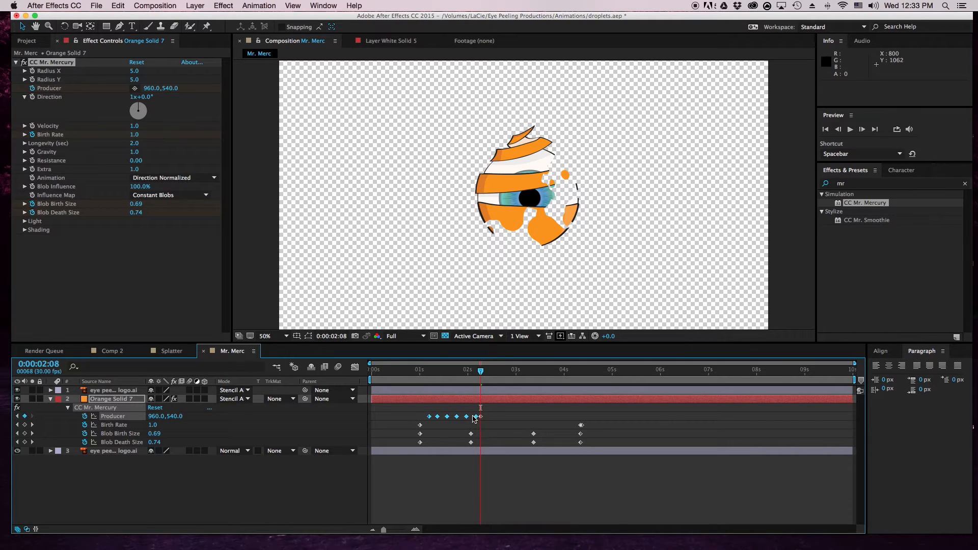
- Apply Easy Ease to the Producer position keyframes via Keyframe Assistant
right_click(463, 423)
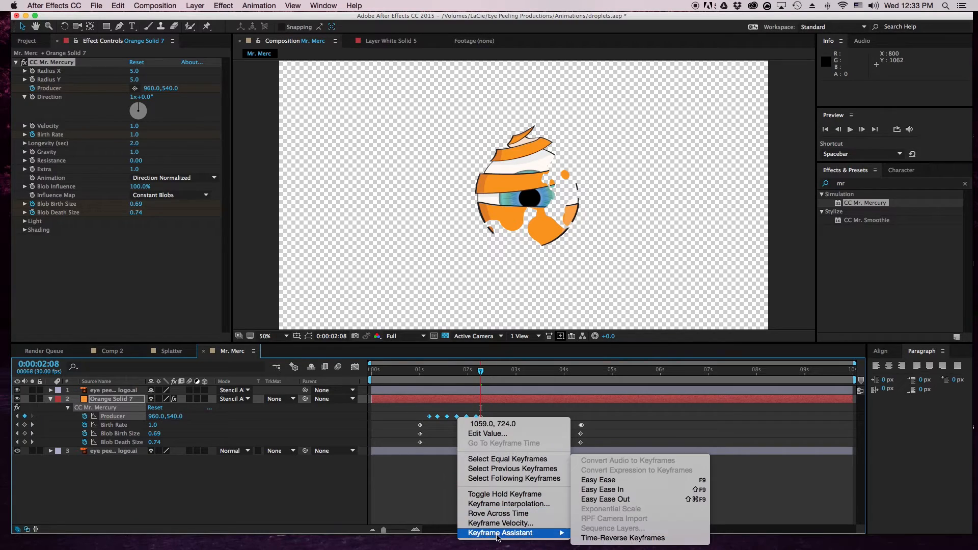
left_click(597, 480)
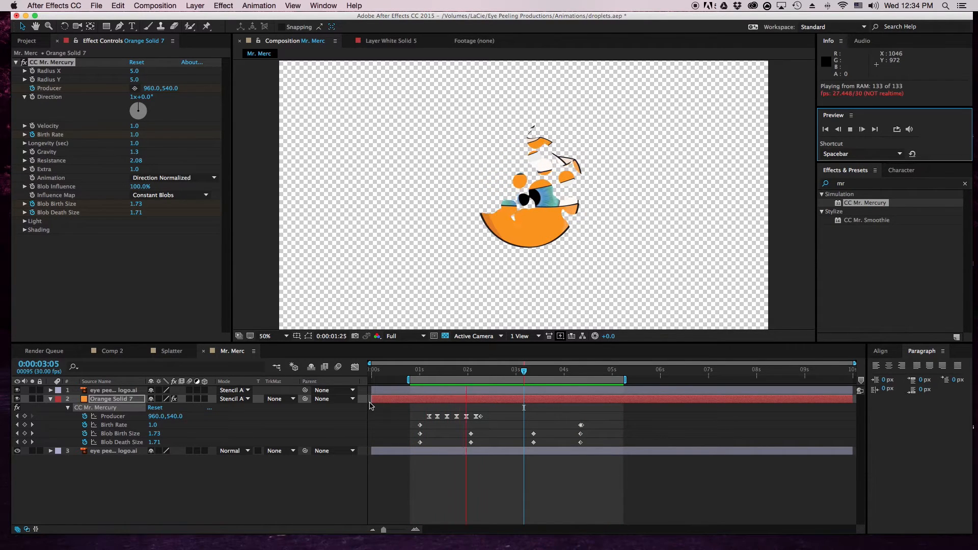
- Set the Birth Rate keyframe near 1:09 to 10.0, check the other keys, then lower it to 1.0
left_click(411, 369)
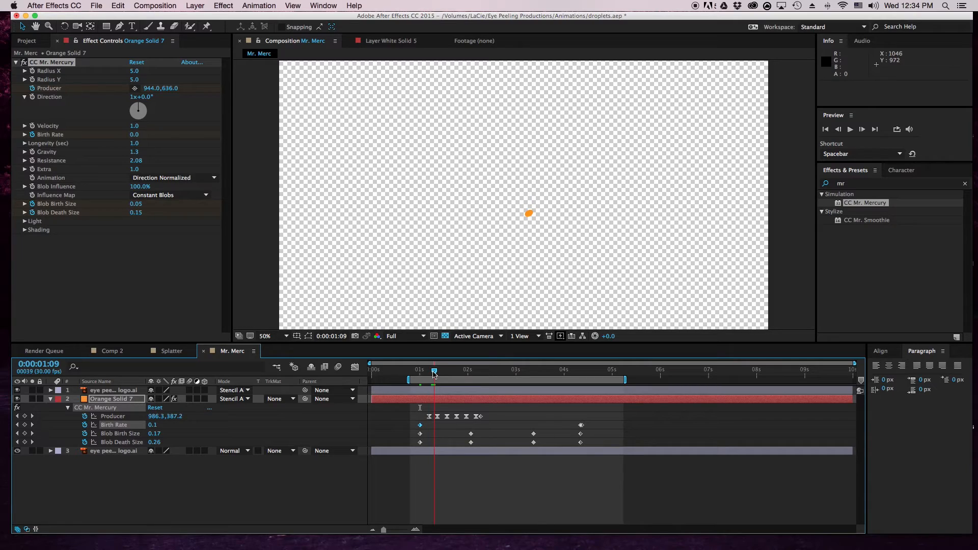
double_click(152, 424)
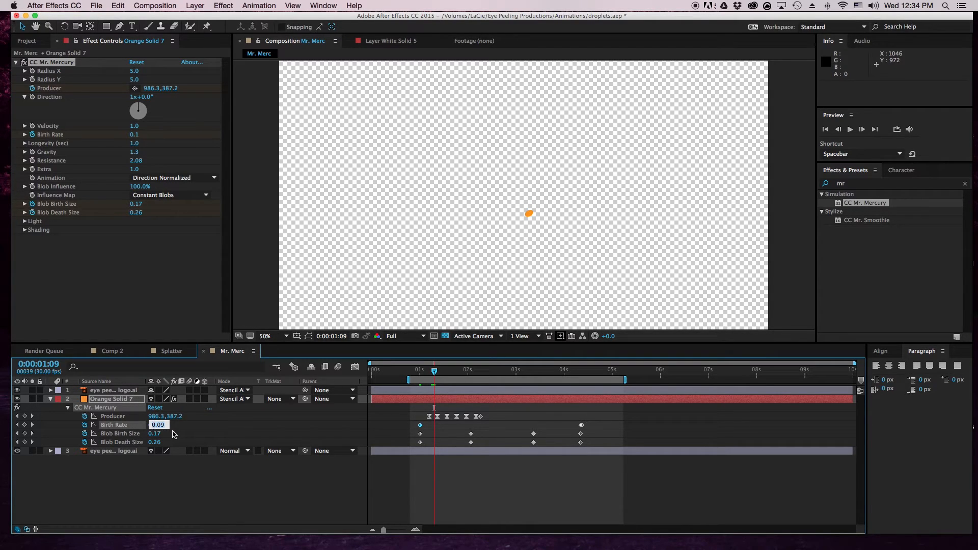
type("10.0")
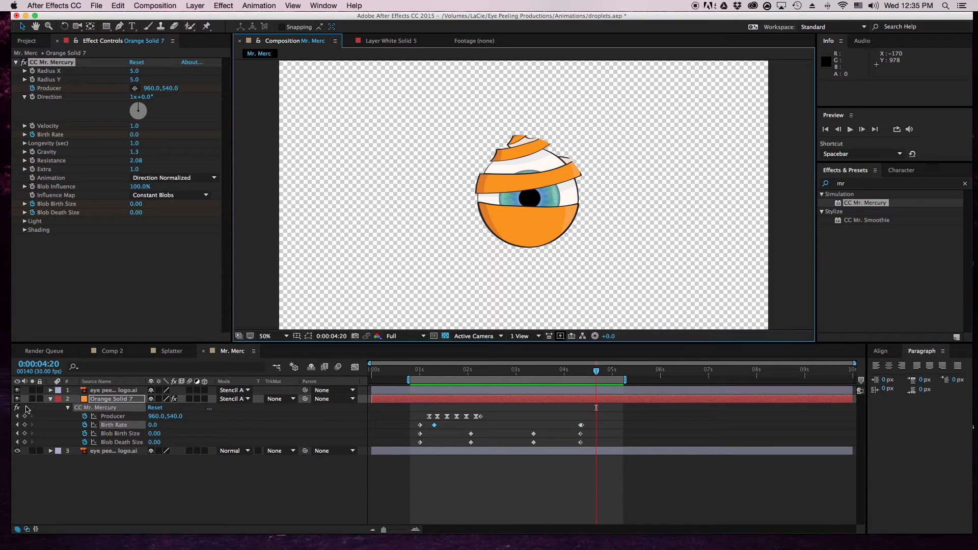
left_click(479, 369)
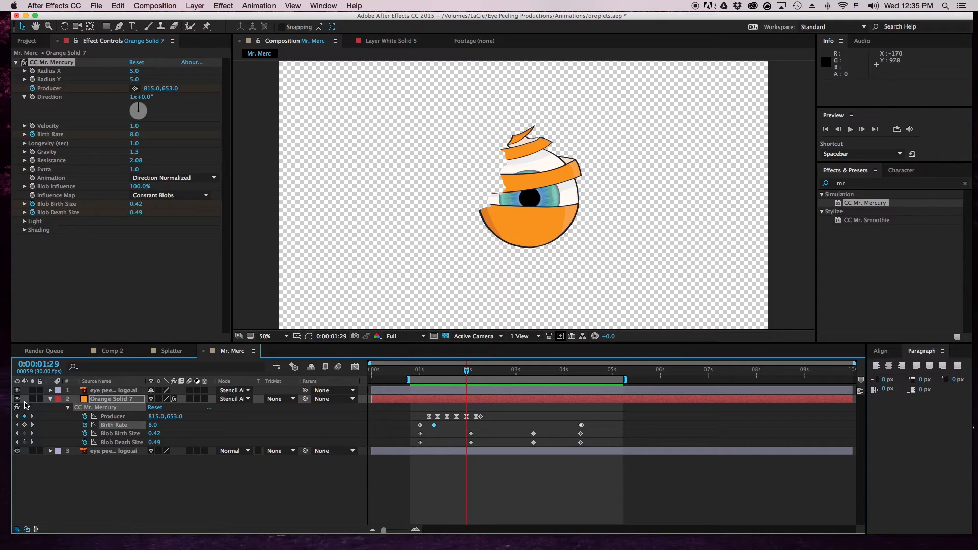
left_click(434, 369)
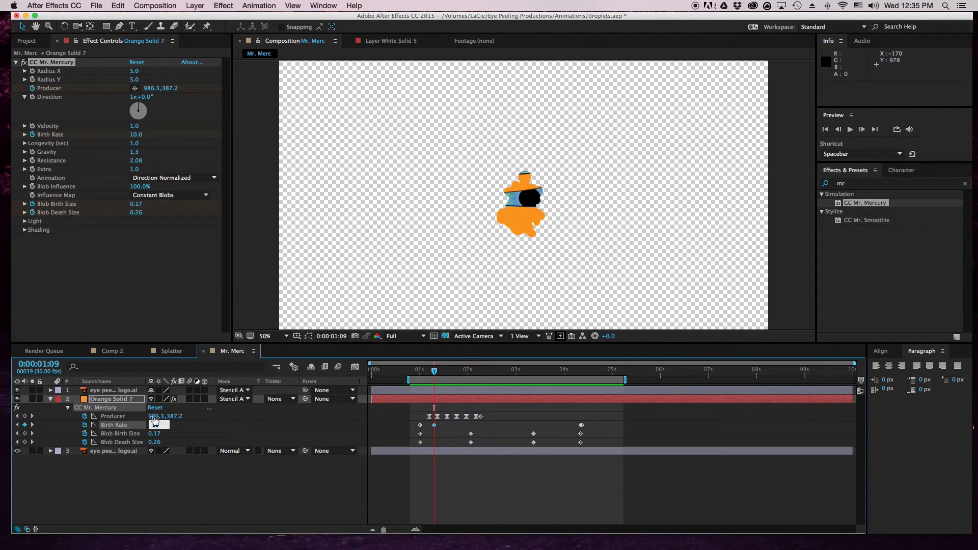
type("1.0")
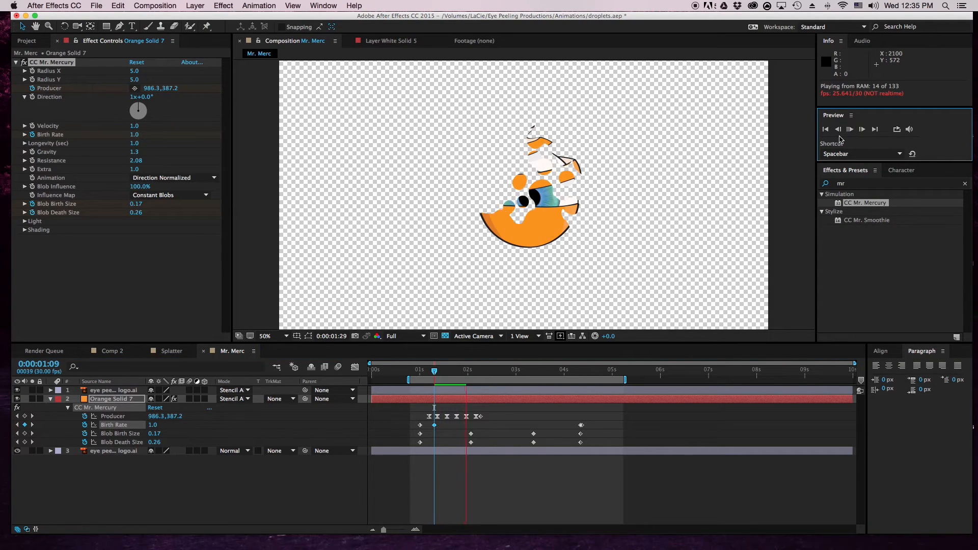
- Preview the blob burst with the new Birth Rate
left_click(850, 129)
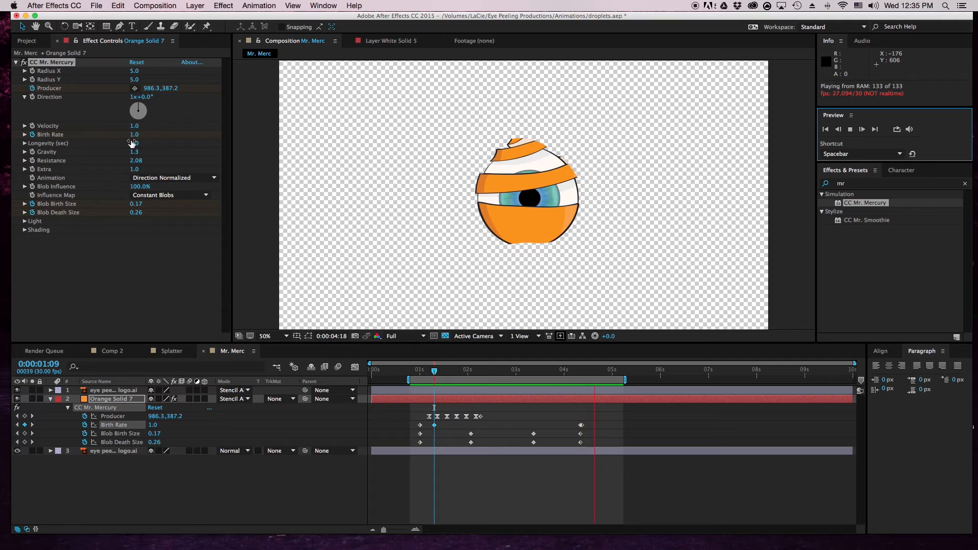
- Raise the Birth Rate keyframe near 1:09 to 2.0 and replay the RAM preview
type("2.0")
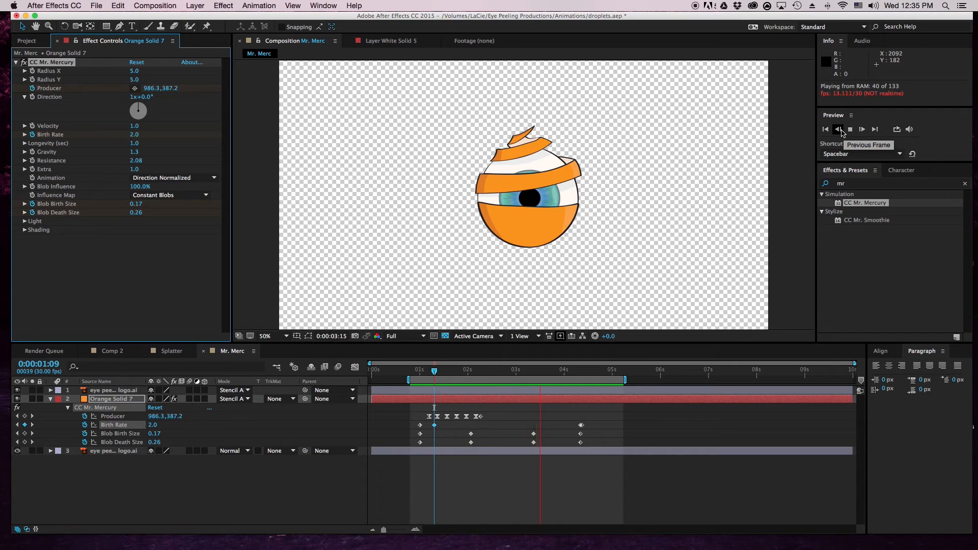
left_click(838, 130)
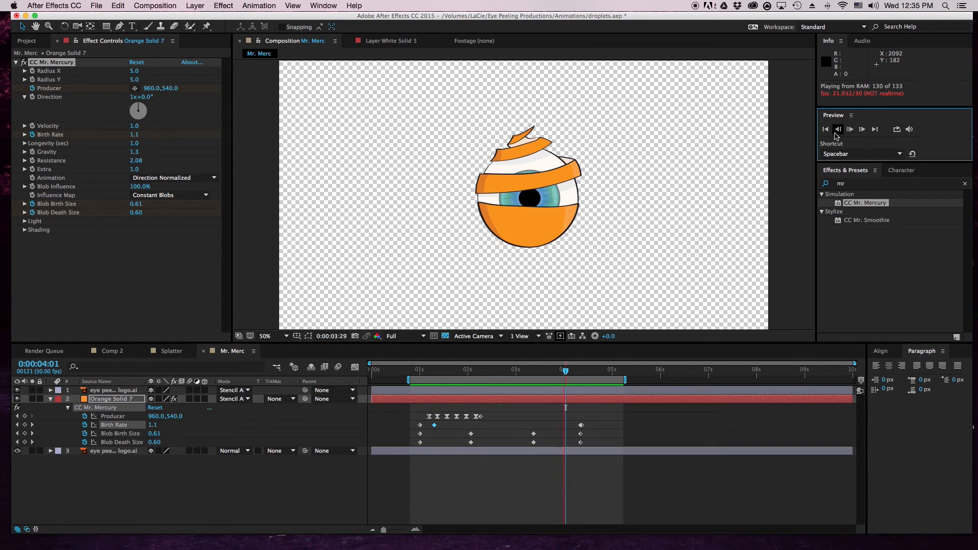
left_click(838, 129)
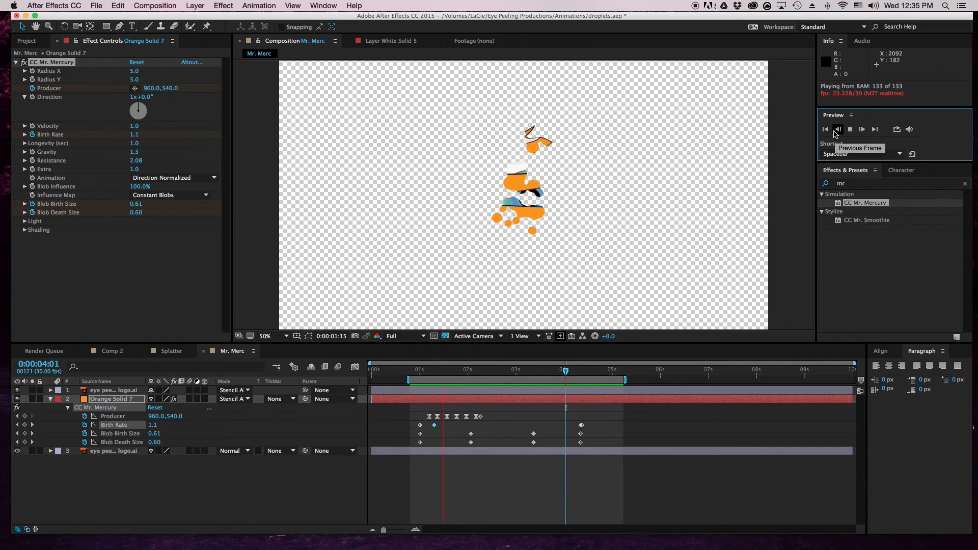